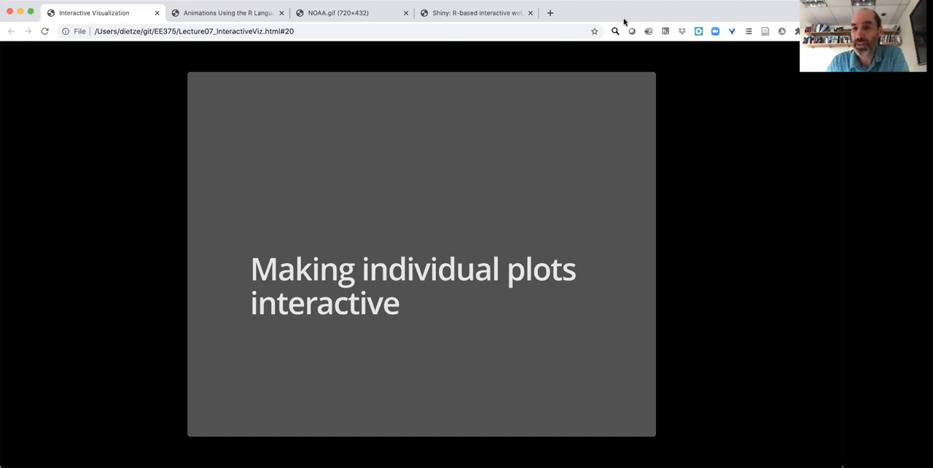
{"action": "mouse_move", "coordinate": [692, 272]}
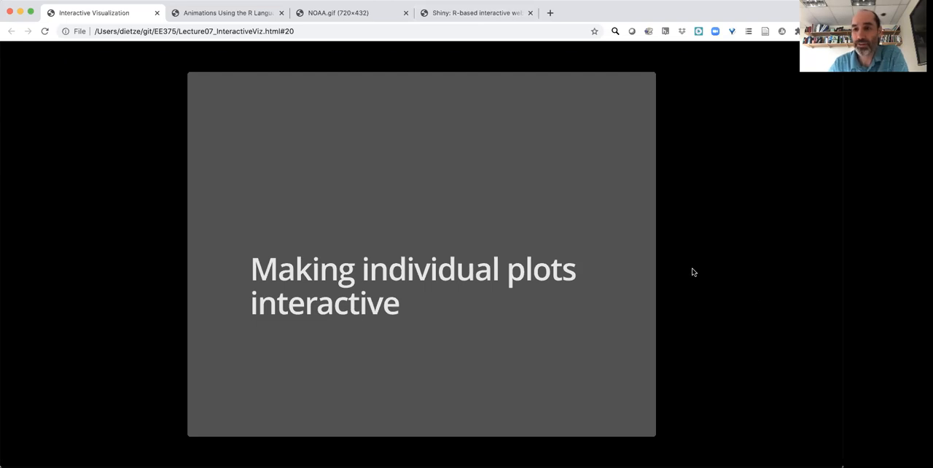
{"action": "mouse_move", "coordinate": [656, 242]}
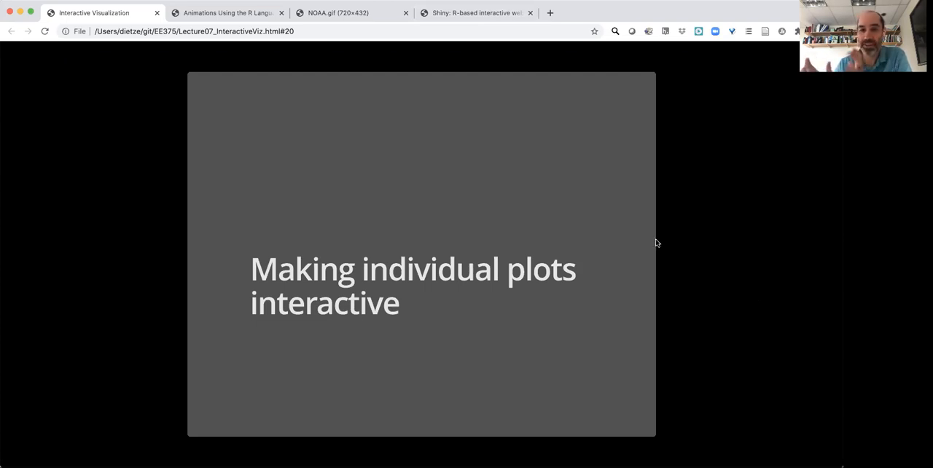
{"action": "mouse_move", "coordinate": [686, 221]}
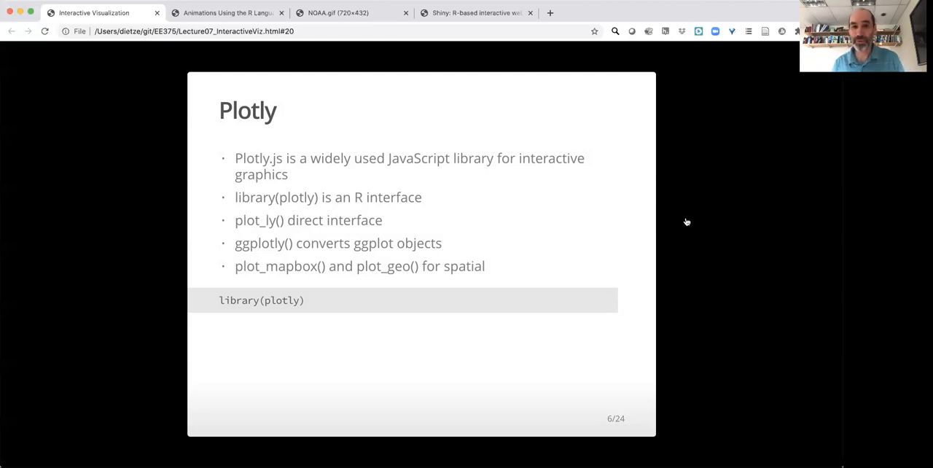
{"action": "mouse_move", "coordinate": [601, 240]}
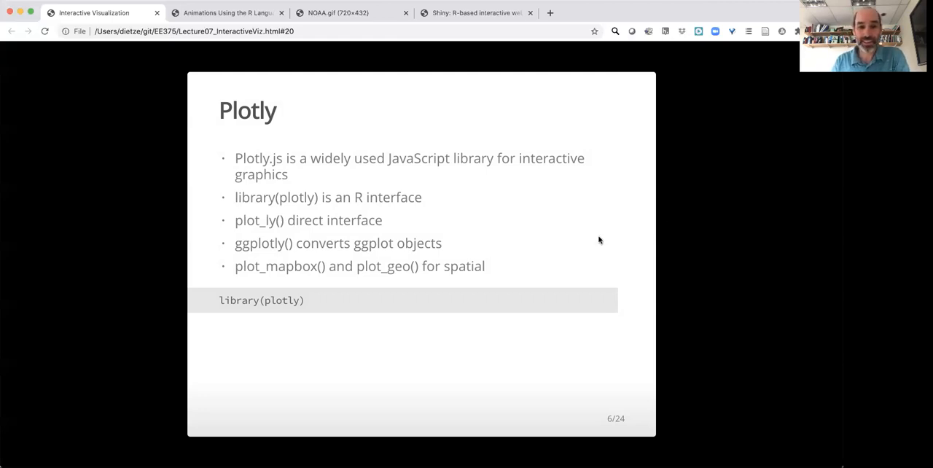
{"action": "mouse_move", "coordinate": [670, 285]}
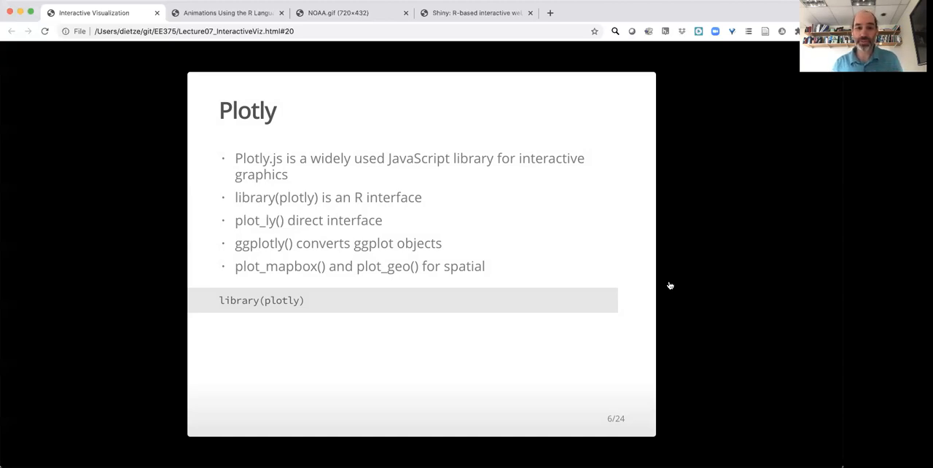
{"action": "mouse_move", "coordinate": [582, 278]}
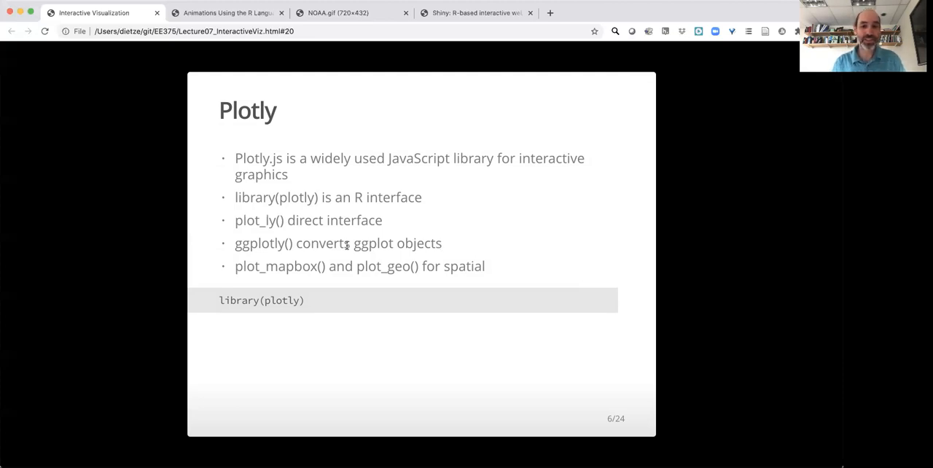
{"action": "mouse_move", "coordinate": [450, 250]}
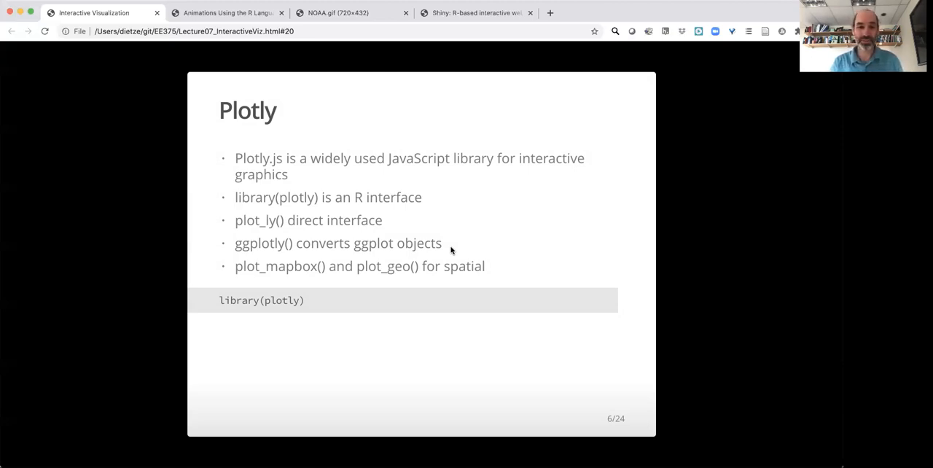
{"action": "mouse_move", "coordinate": [355, 287]}
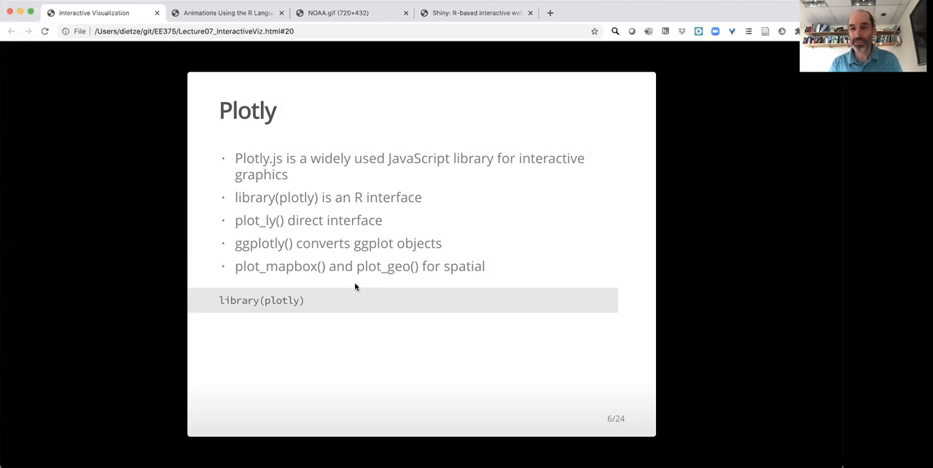
{"action": "mouse_move", "coordinate": [350, 283]}
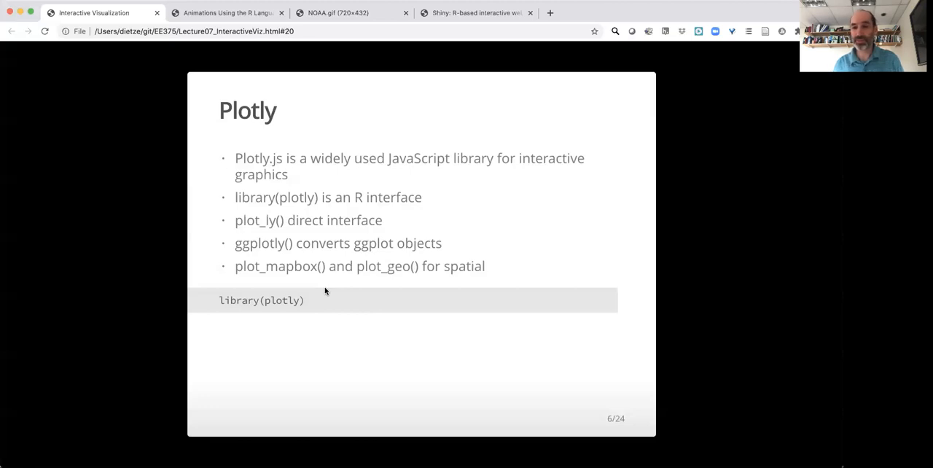
{"action": "mouse_move", "coordinate": [359, 344]}
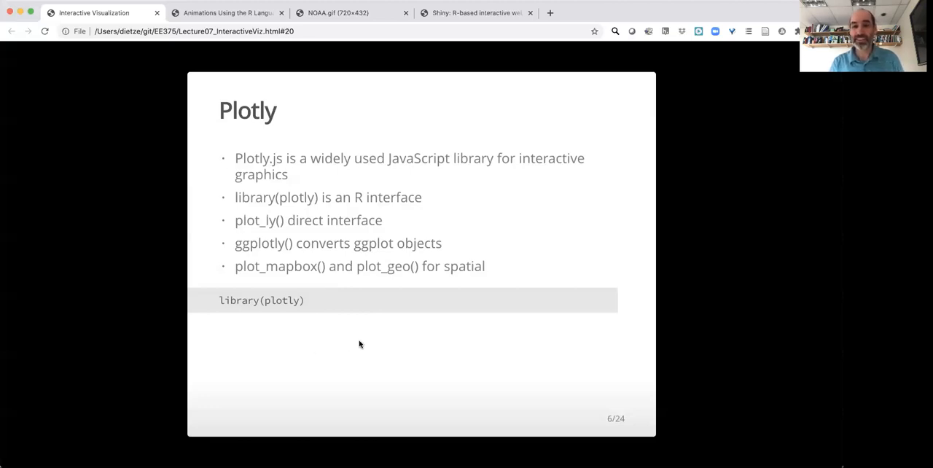
{"action": "mouse_move", "coordinate": [379, 345]}
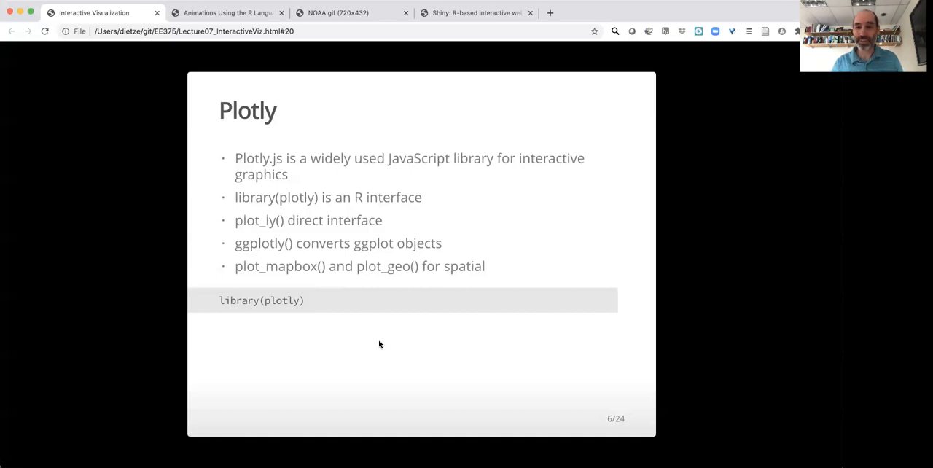
{"action": "mouse_move", "coordinate": [427, 375]}
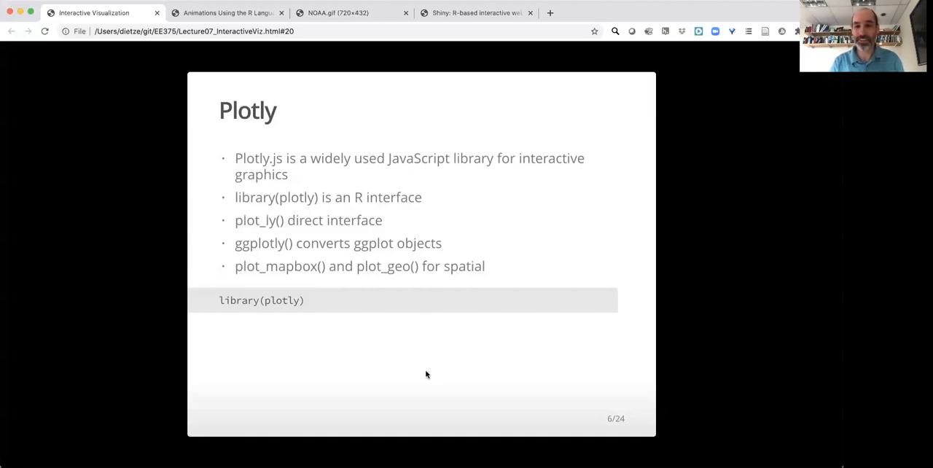
{"action": "mouse_move", "coordinate": [589, 363]}
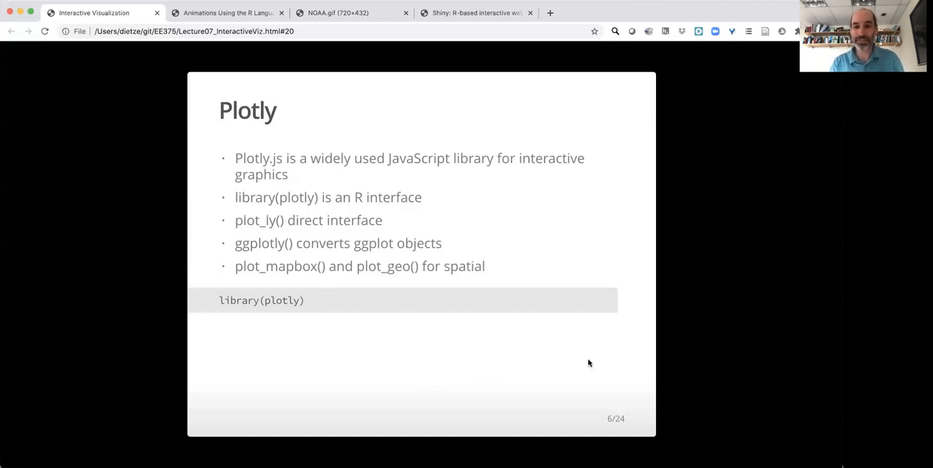
{"action": "mouse_move", "coordinate": [678, 334]}
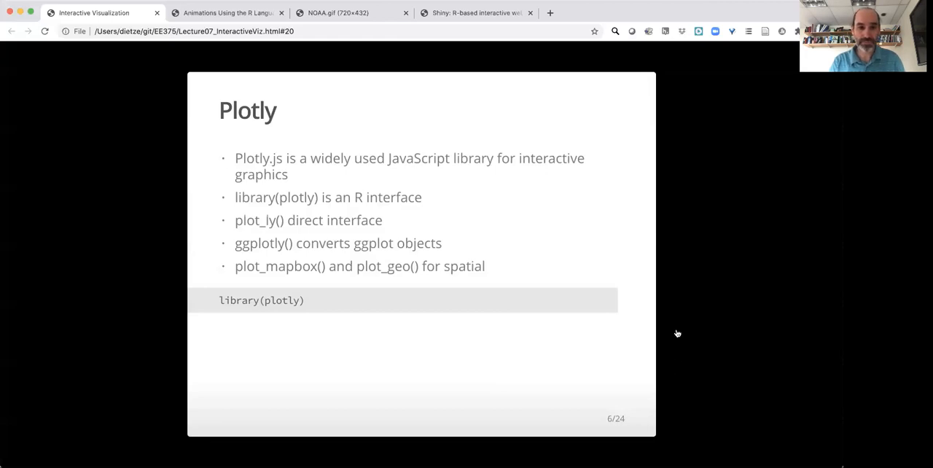
Step: Advance to slide 7 of 24, the interactive Plotly histogram of diamond counts by cut
{"action": "key", "text": "Right"}
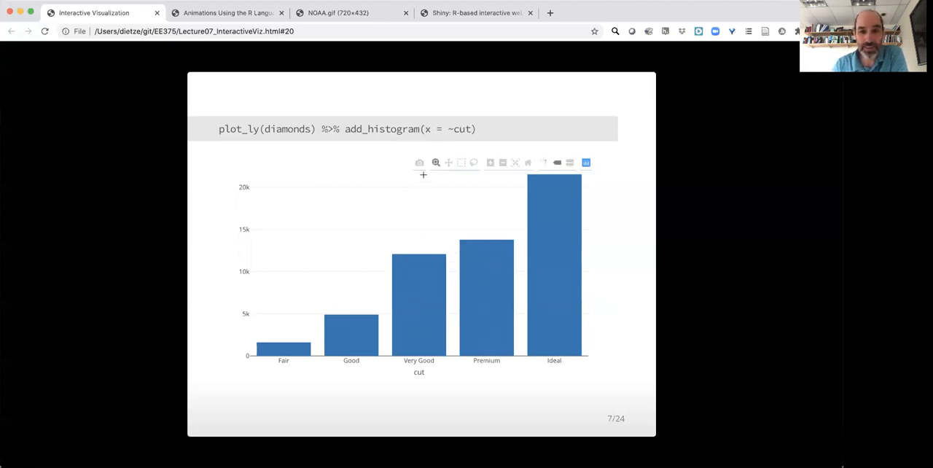
{"action": "mouse_move", "coordinate": [437, 179]}
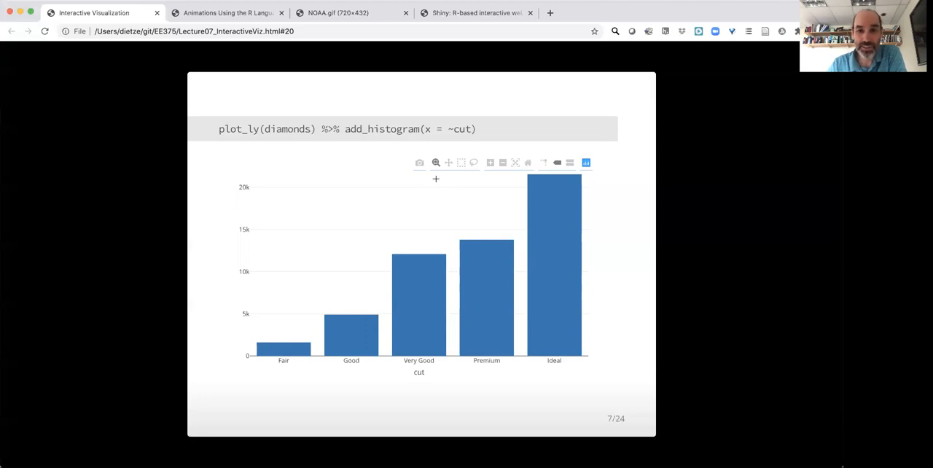
{"action": "mouse_move", "coordinate": [556, 163]}
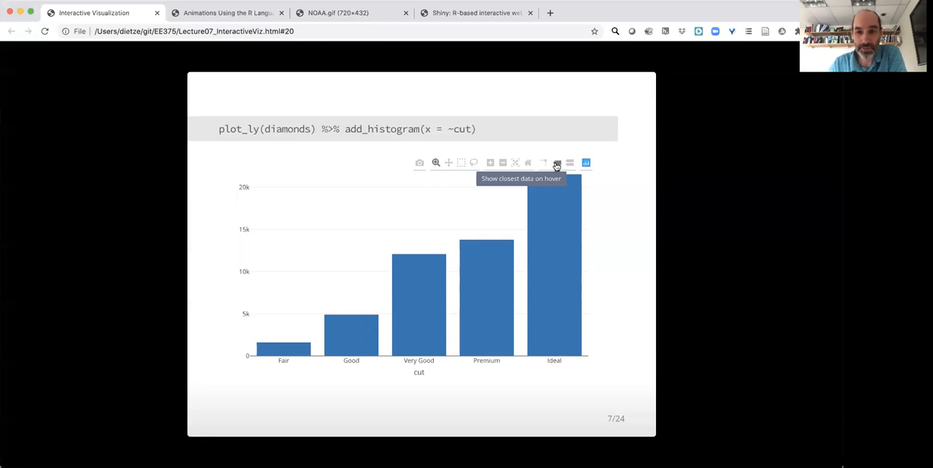
{"action": "mouse_move", "coordinate": [555, 193]}
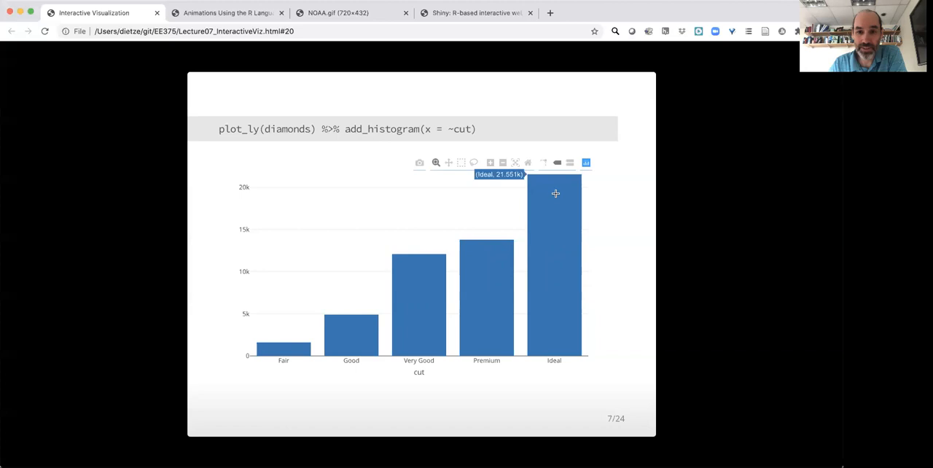
{"action": "mouse_move", "coordinate": [494, 264]}
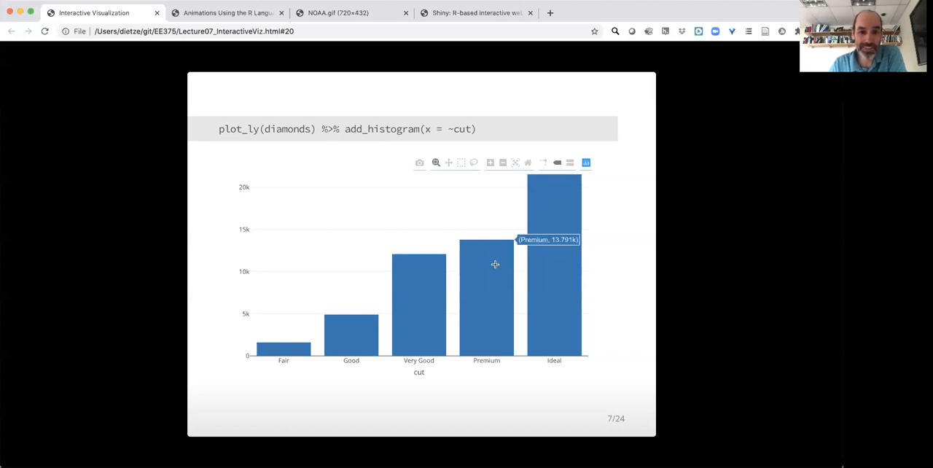
{"action": "mouse_move", "coordinate": [474, 267]}
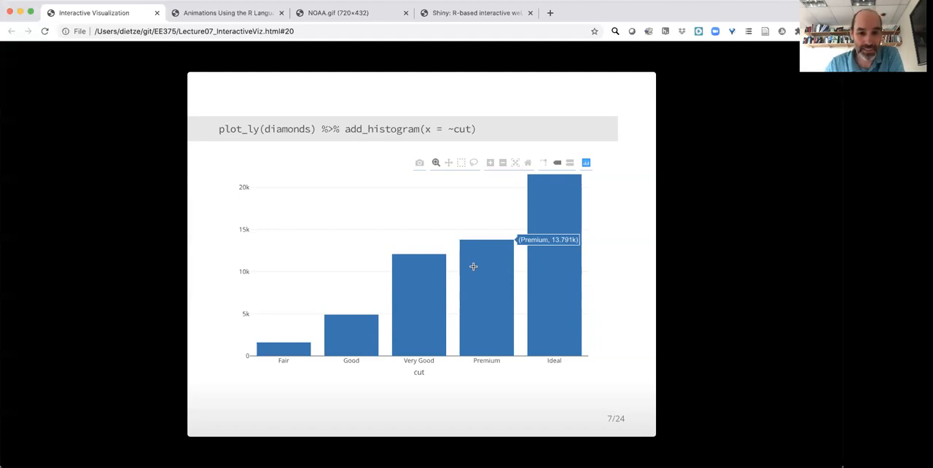
{"action": "mouse_move", "coordinate": [465, 268]}
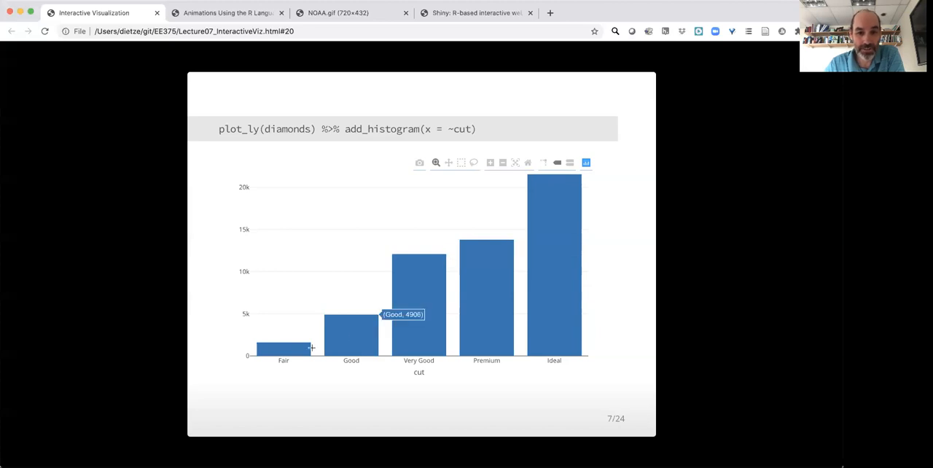
{"action": "mouse_move", "coordinate": [569, 162]}
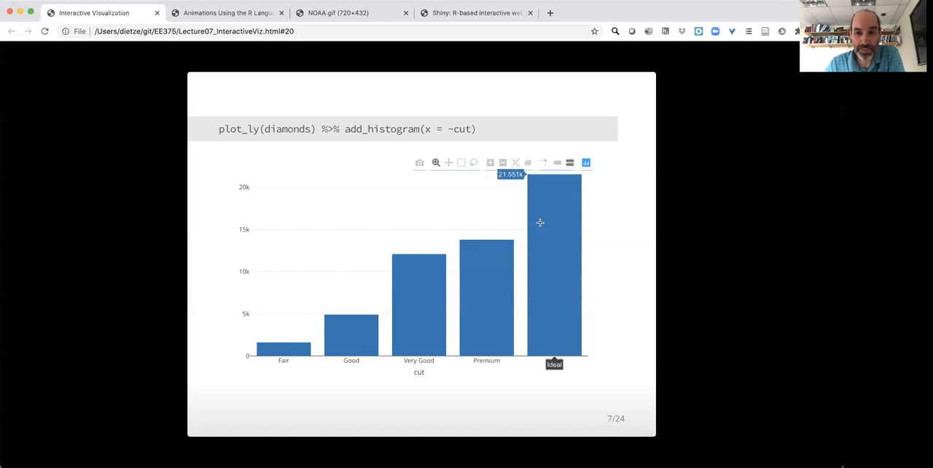
{"action": "mouse_move", "coordinate": [339, 345]}
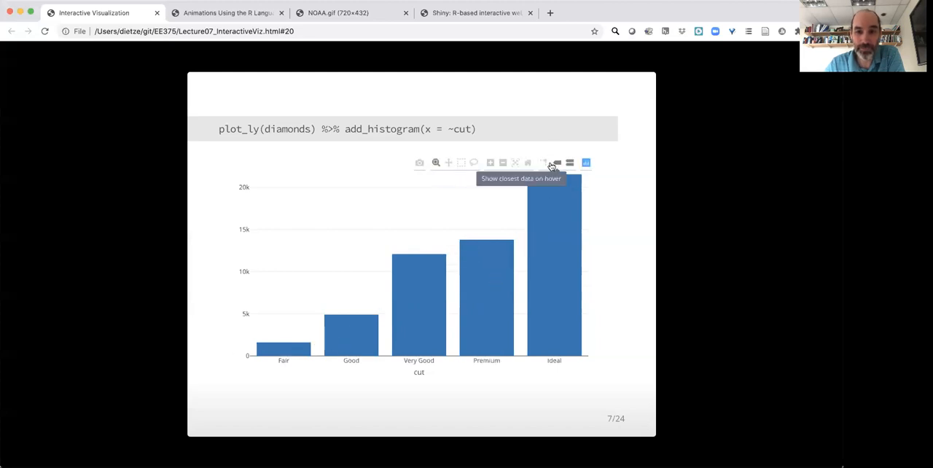
{"action": "mouse_move", "coordinate": [448, 163]}
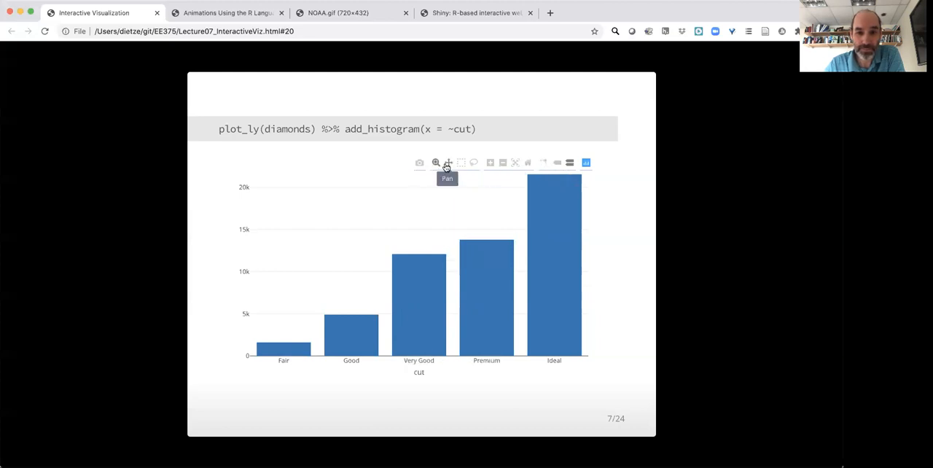
{"action": "mouse_move", "coordinate": [436, 162]}
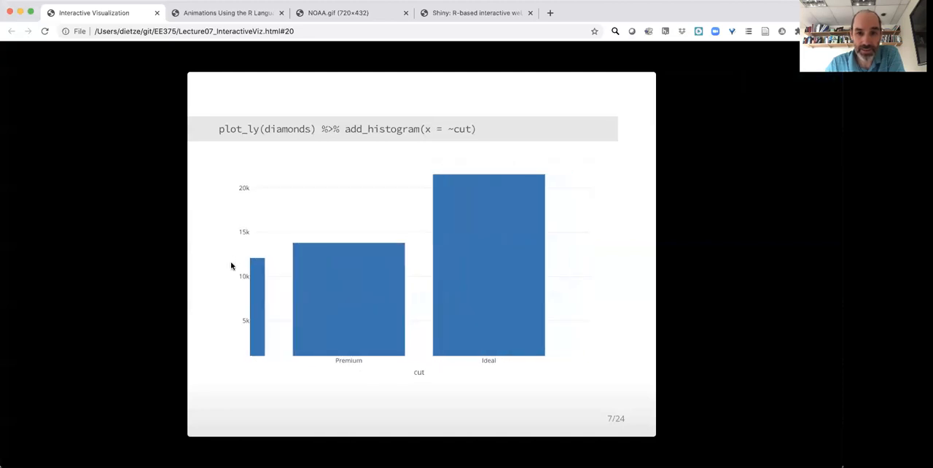
{"action": "mouse_move", "coordinate": [460, 162]}
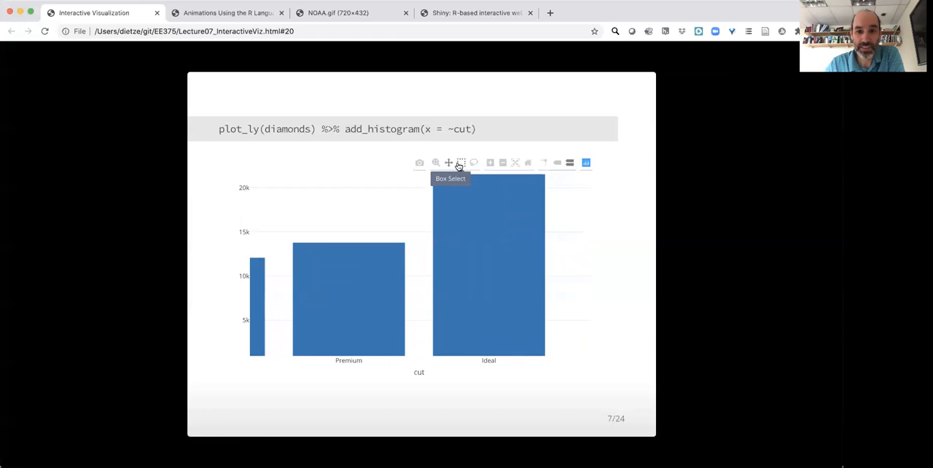
{"action": "mouse_move", "coordinate": [491, 163]}
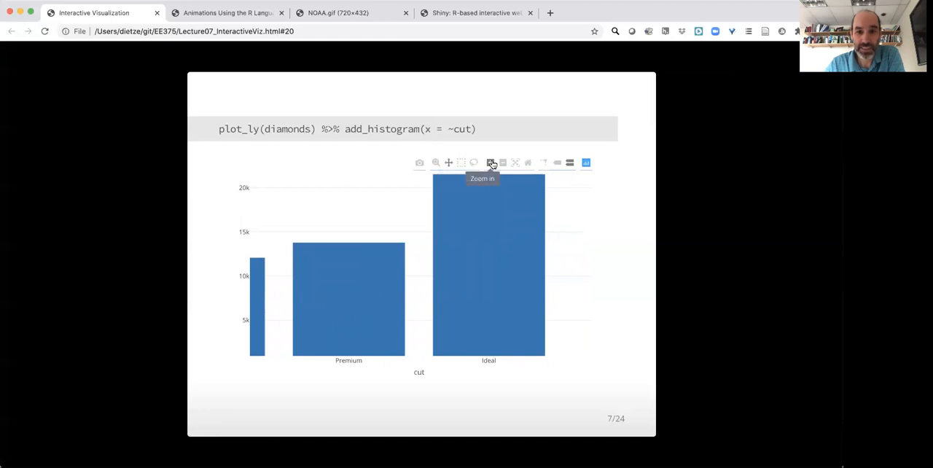
{"action": "mouse_move", "coordinate": [515, 162]}
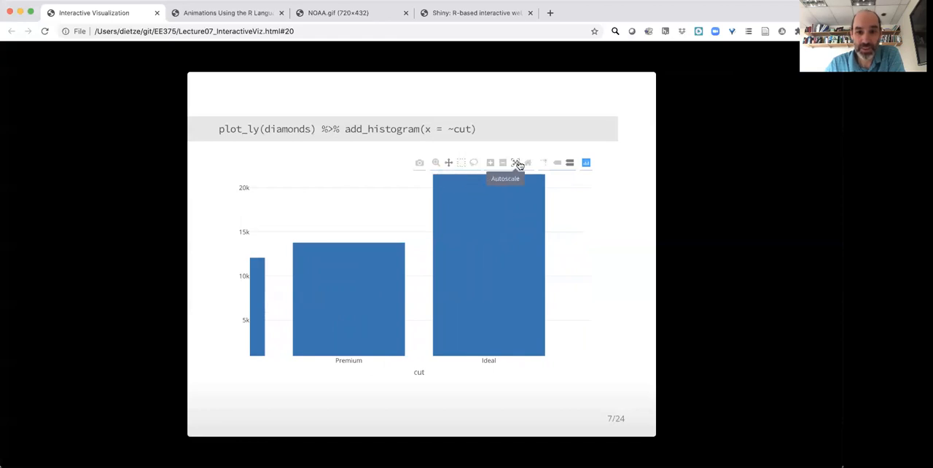
Step: Autoscale the histogram axes to show all five cut categories, Fair through Ideal
{"action": "left_click", "coordinate": [516, 163]}
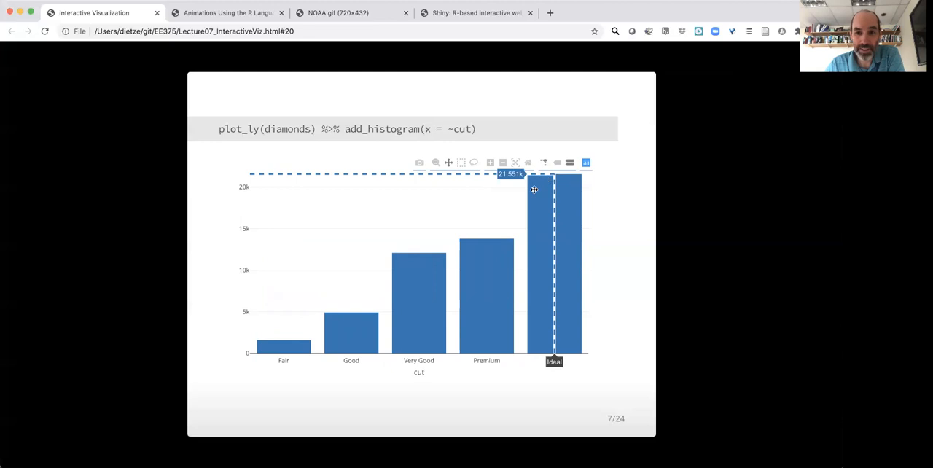
{"action": "mouse_move", "coordinate": [487, 253]}
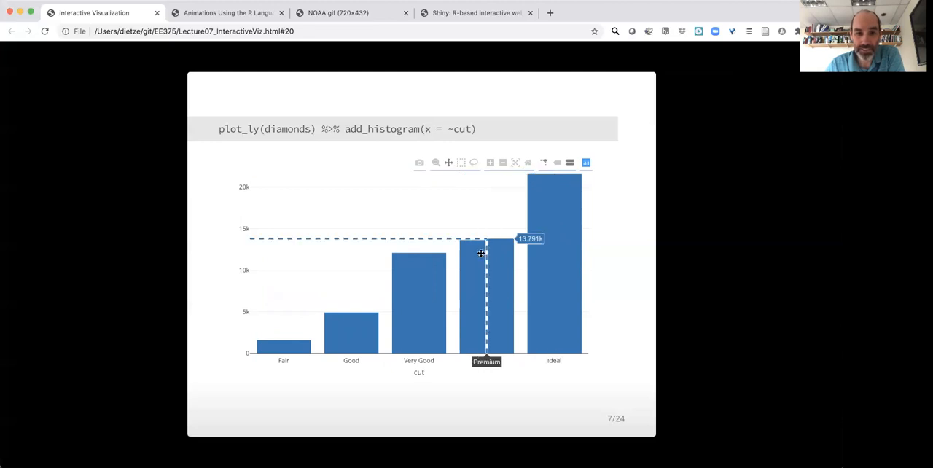
{"action": "mouse_move", "coordinate": [474, 254]}
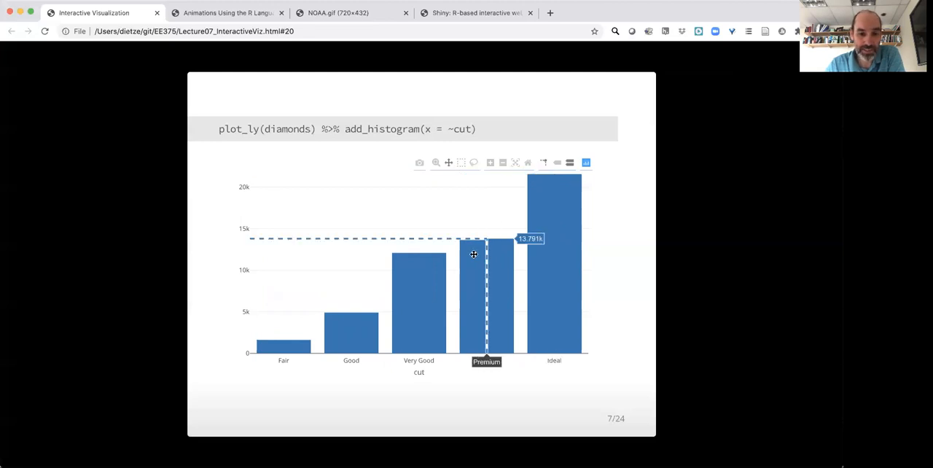
{"action": "mouse_move", "coordinate": [427, 285]}
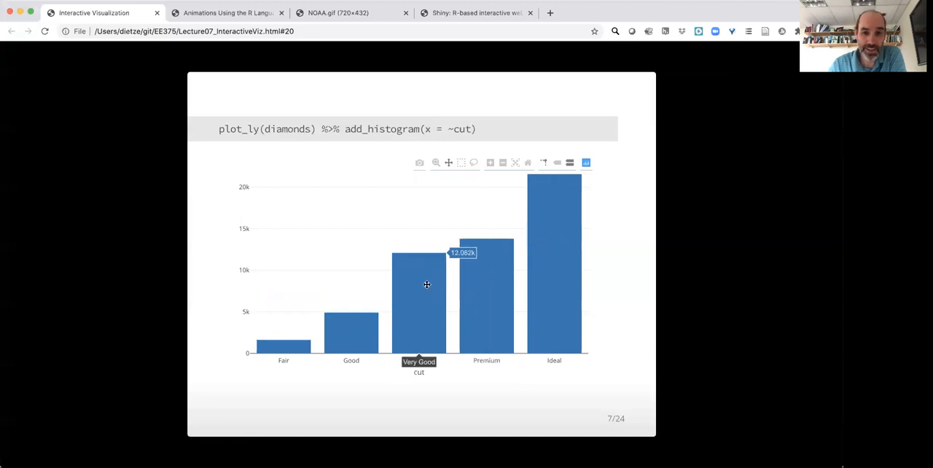
{"action": "mouse_move", "coordinate": [295, 348]}
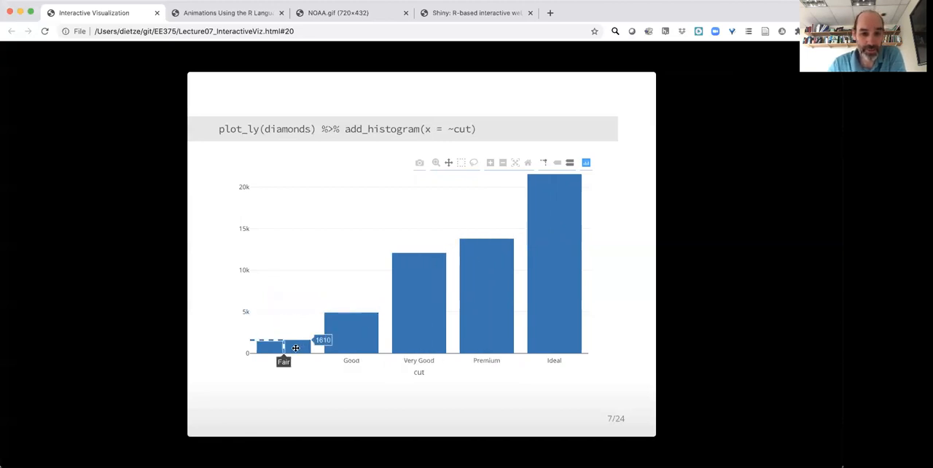
{"action": "mouse_move", "coordinate": [581, 226]}
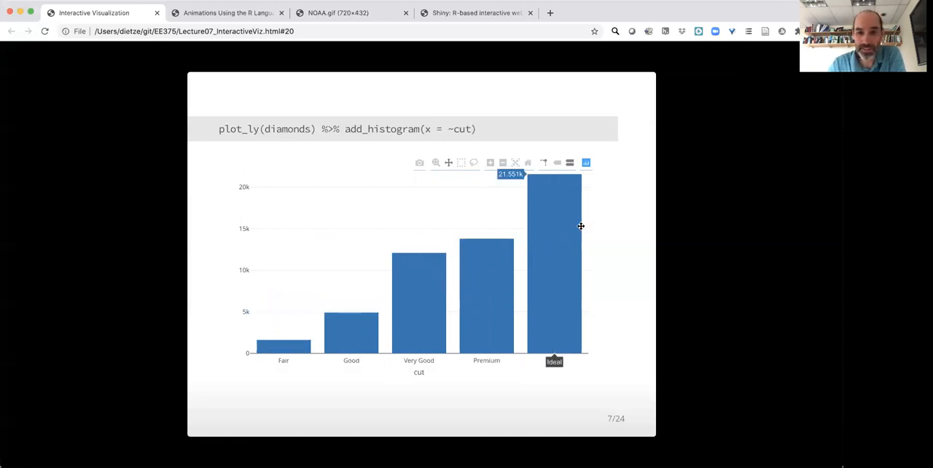
{"action": "mouse_move", "coordinate": [538, 233]}
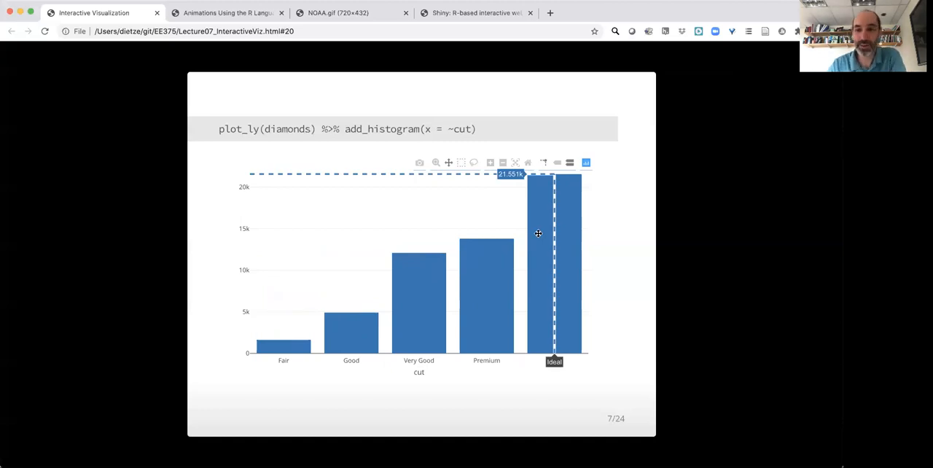
{"action": "mouse_move", "coordinate": [609, 189]}
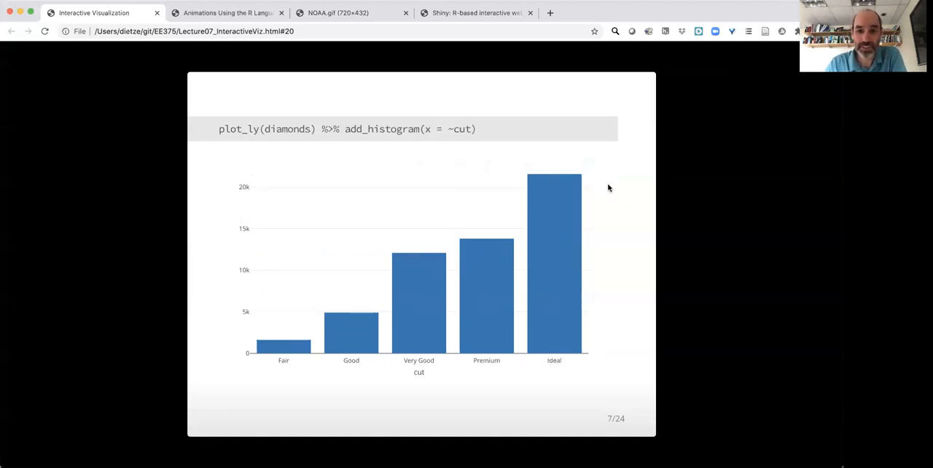
{"action": "mouse_move", "coordinate": [417, 303]}
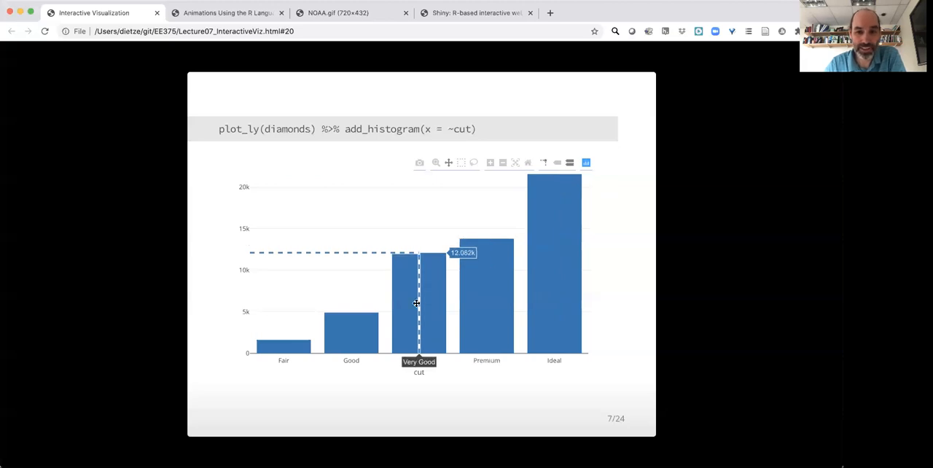
{"action": "mouse_move", "coordinate": [487, 240]}
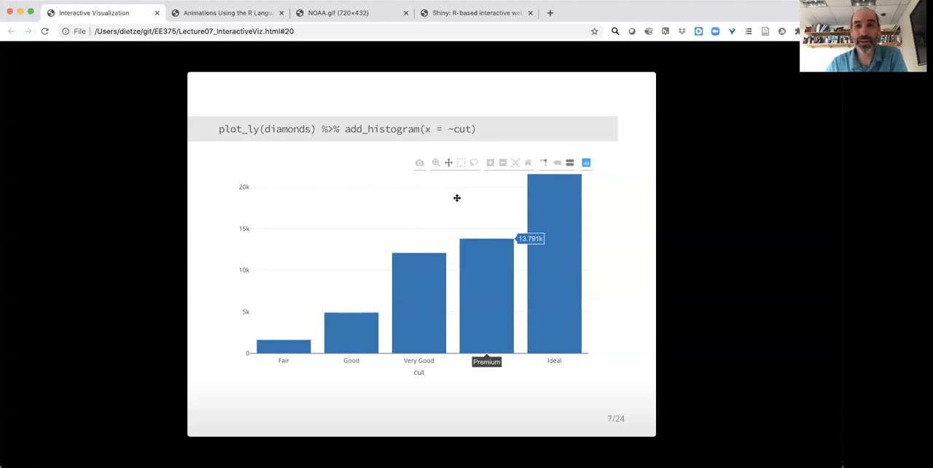
{"action": "mouse_move", "coordinate": [461, 197]}
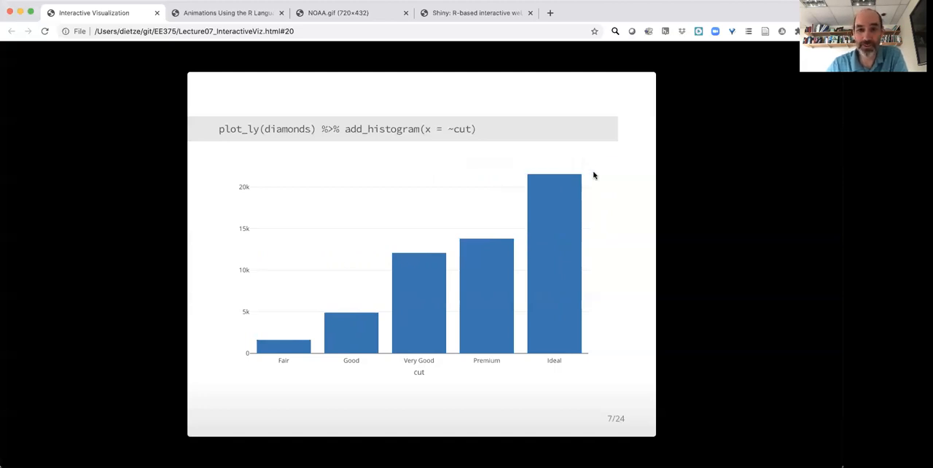
{"action": "mouse_move", "coordinate": [671, 304]}
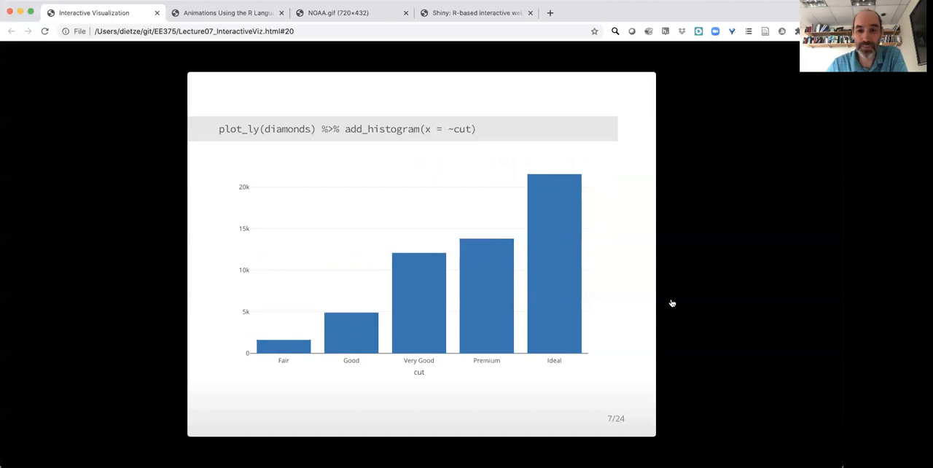
{"action": "key", "text": "Right"}
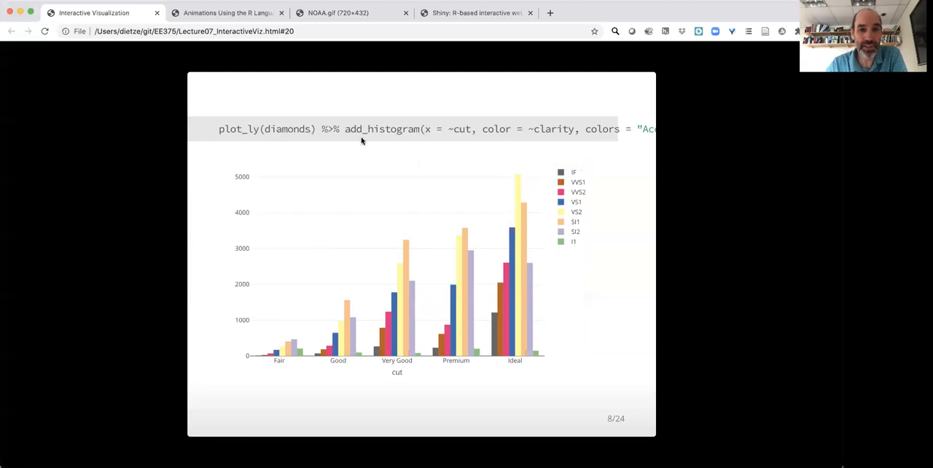
{"action": "mouse_move", "coordinate": [467, 135]}
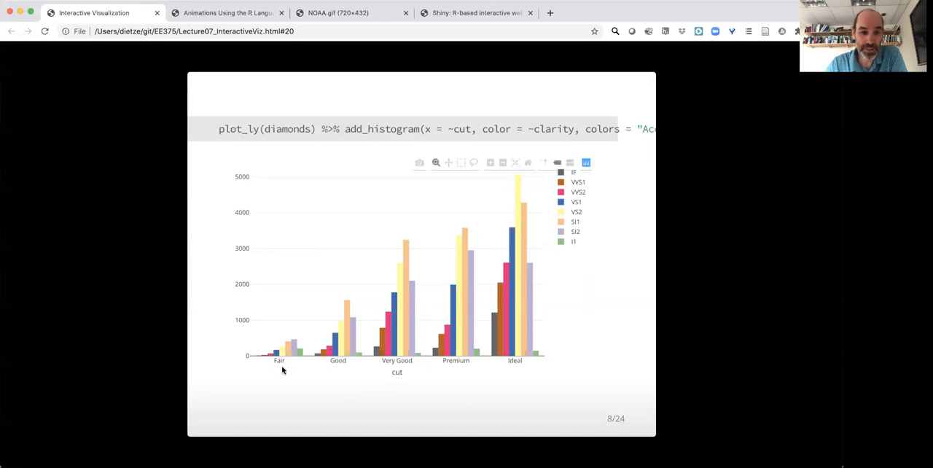
{"action": "mouse_move", "coordinate": [451, 192]}
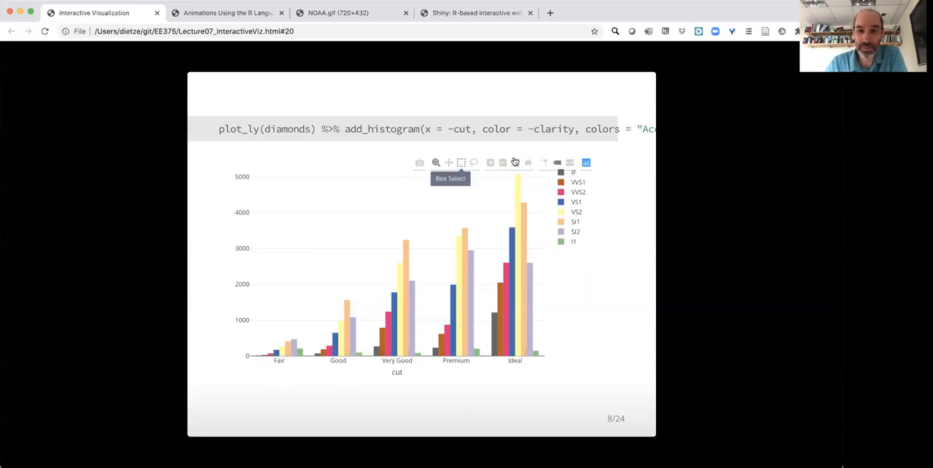
{"action": "mouse_move", "coordinate": [570, 162]}
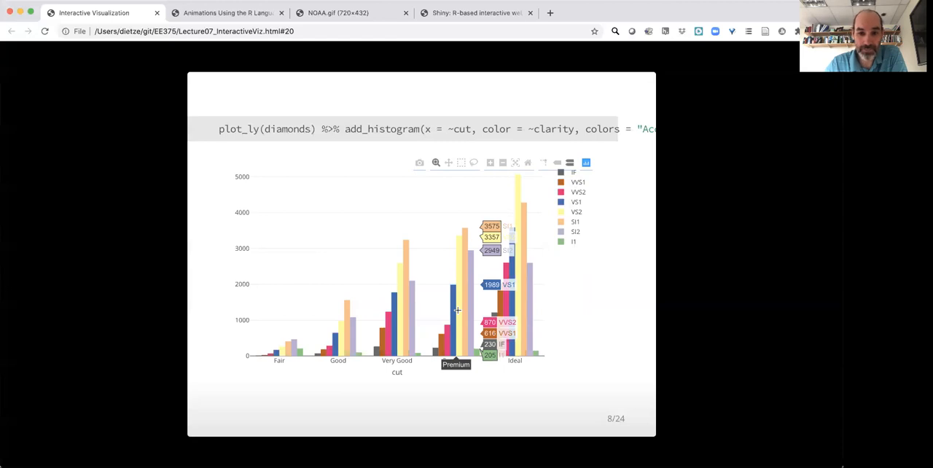
{"action": "mouse_move", "coordinate": [388, 335]}
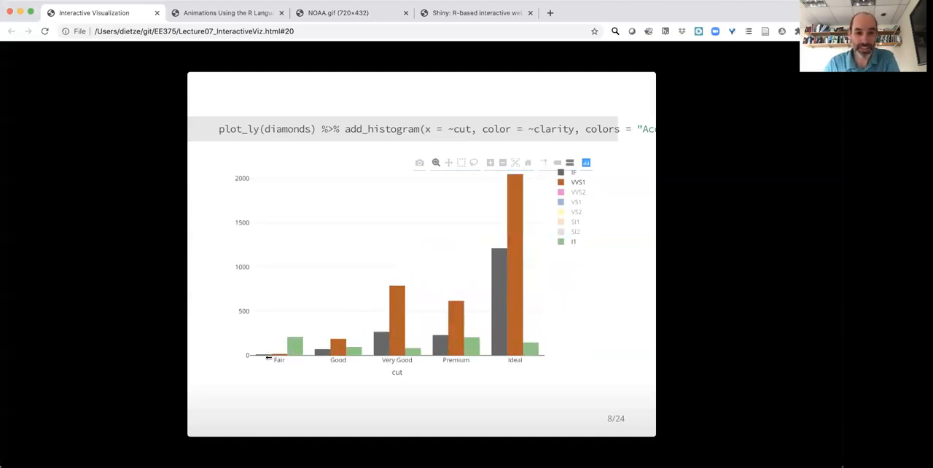
{"action": "mouse_move", "coordinate": [462, 163]}
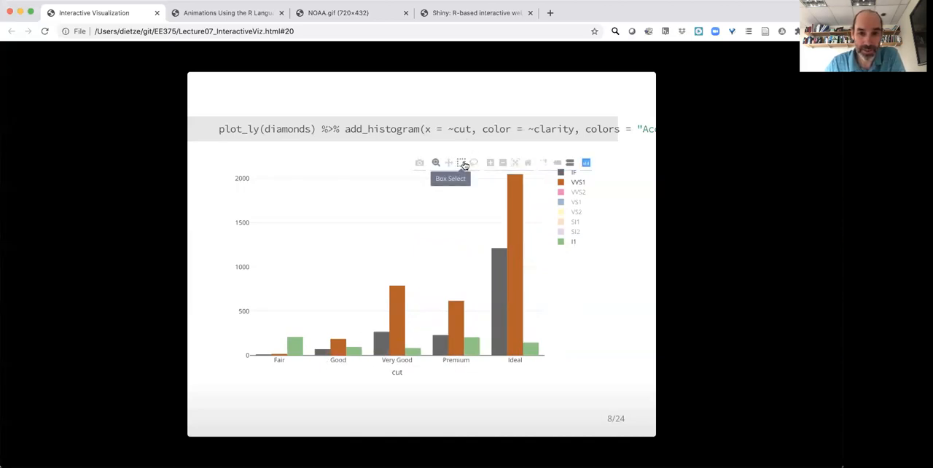
{"action": "mouse_move", "coordinate": [435, 162]}
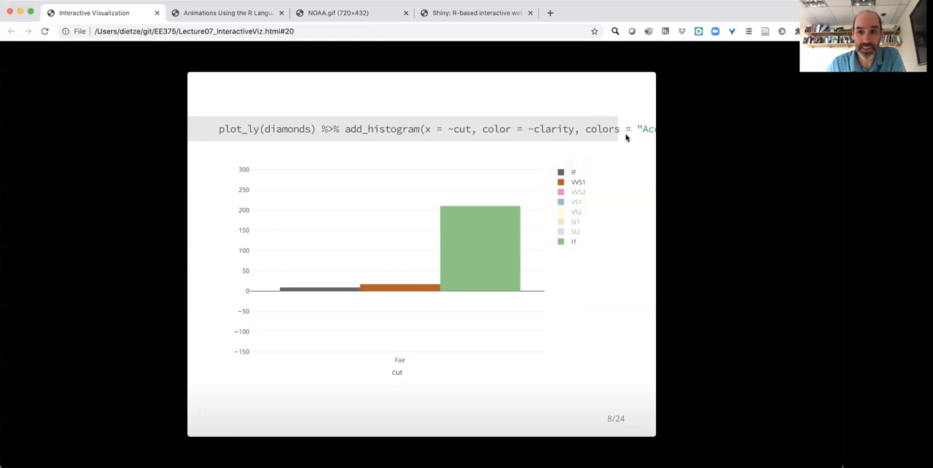
{"action": "mouse_move", "coordinate": [724, 233]}
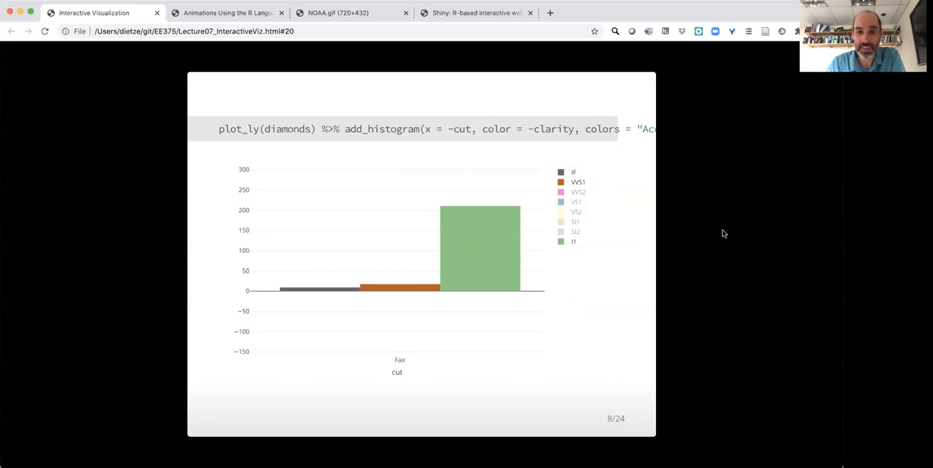
{"action": "mouse_move", "coordinate": [661, 255]}
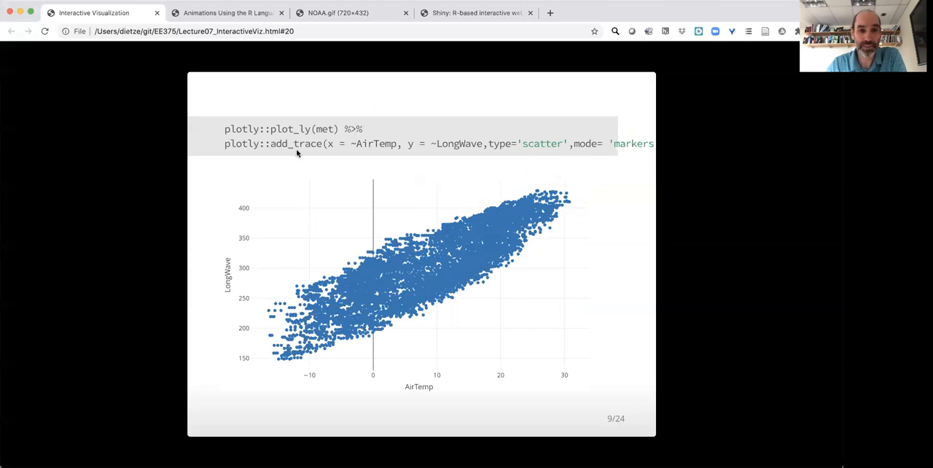
{"action": "mouse_move", "coordinate": [309, 145]}
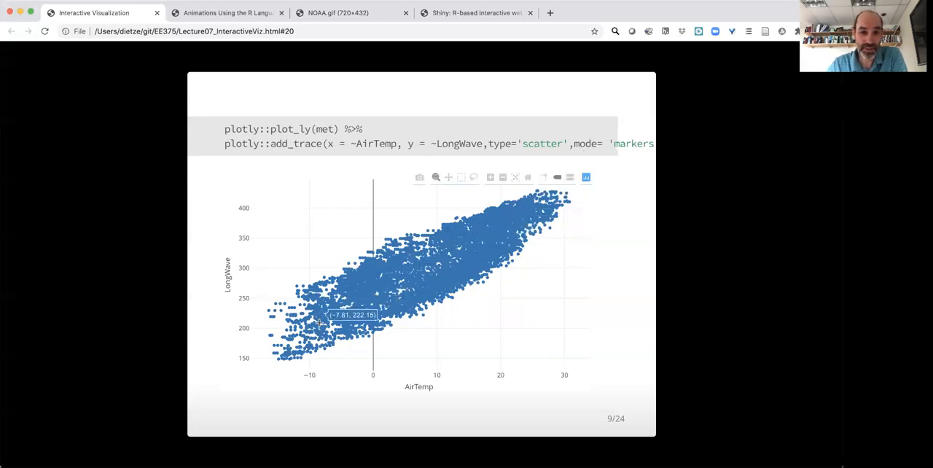
{"action": "mouse_move", "coordinate": [488, 225]}
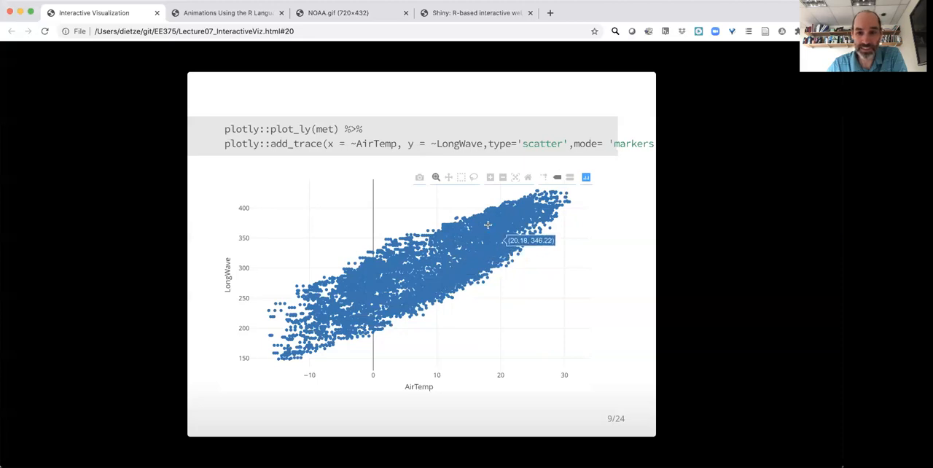
{"action": "mouse_move", "coordinate": [396, 263]}
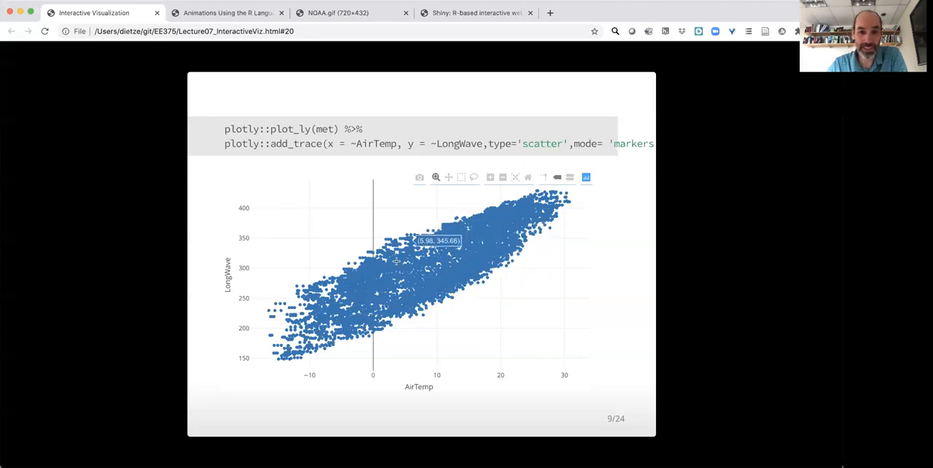
{"action": "mouse_move", "coordinate": [311, 359]}
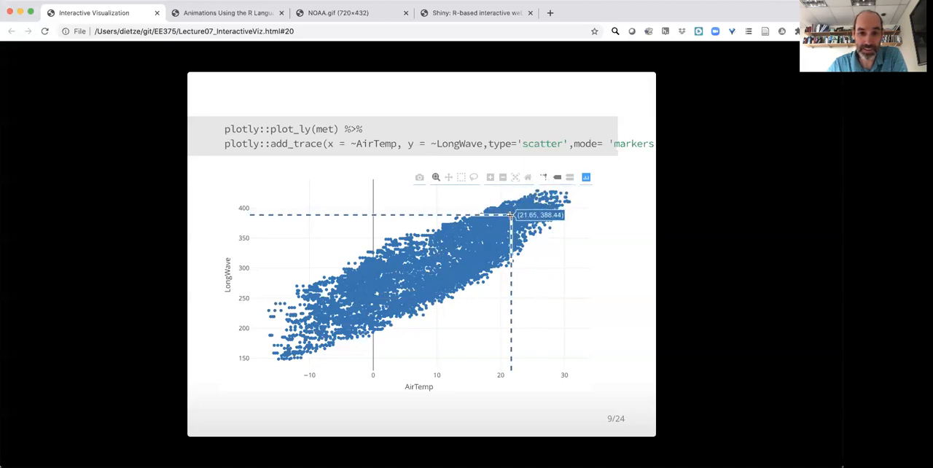
{"action": "mouse_move", "coordinate": [400, 267]}
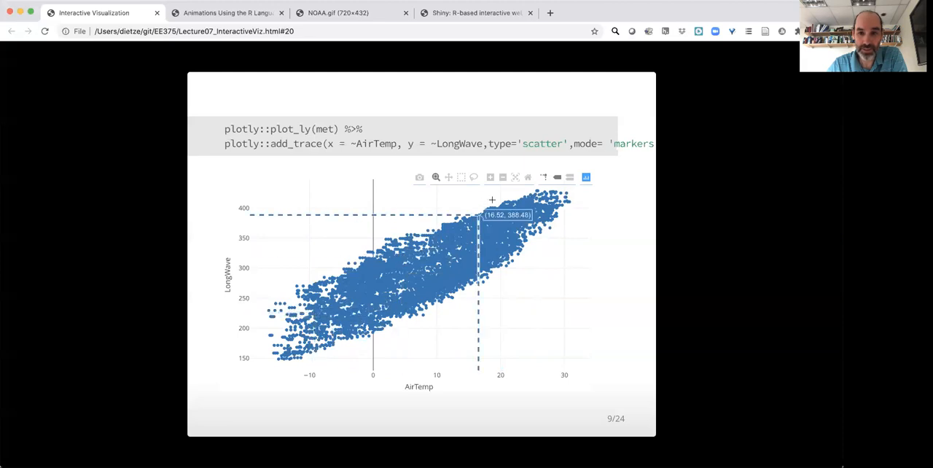
{"action": "mouse_move", "coordinate": [516, 219]}
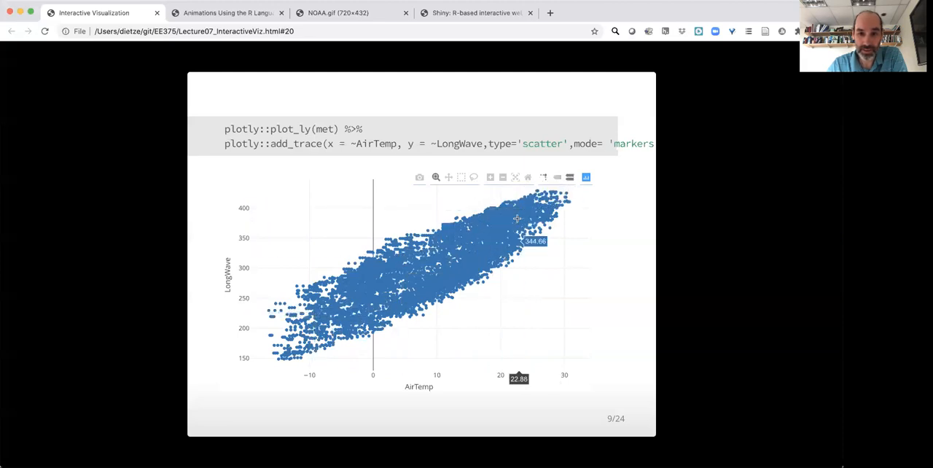
{"action": "mouse_move", "coordinate": [530, 180]}
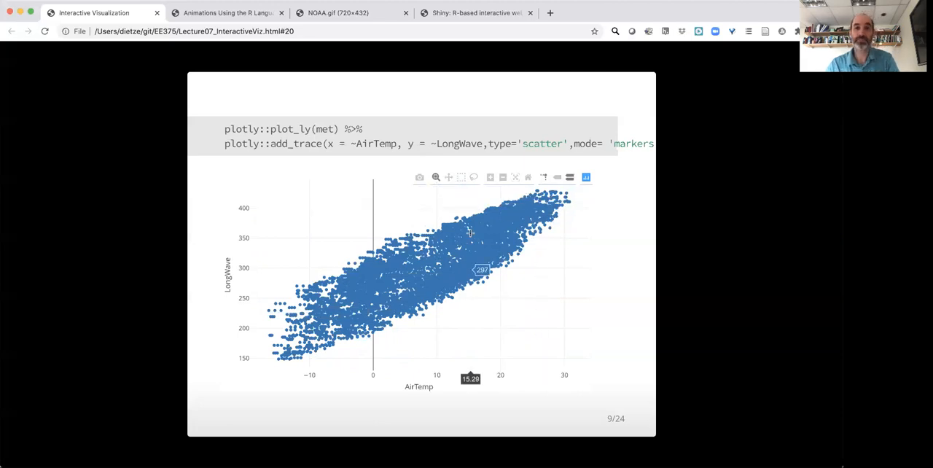
{"action": "mouse_move", "coordinate": [420, 178]}
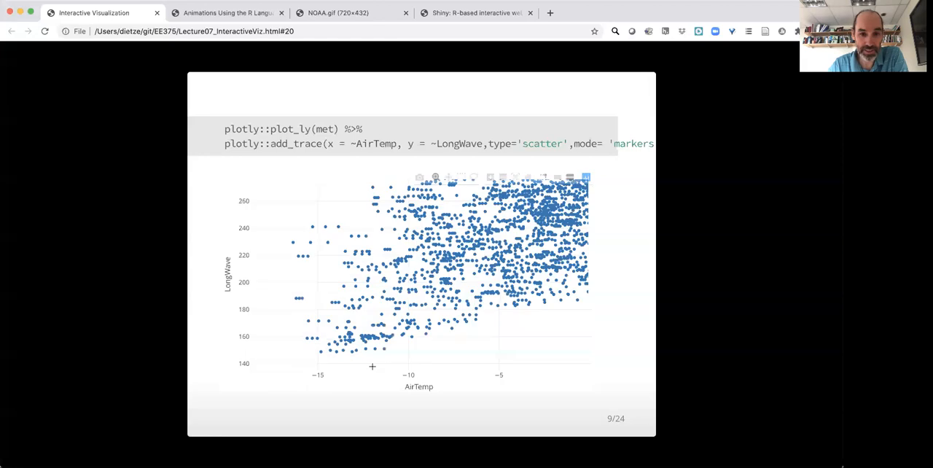
{"action": "mouse_move", "coordinate": [419, 177]}
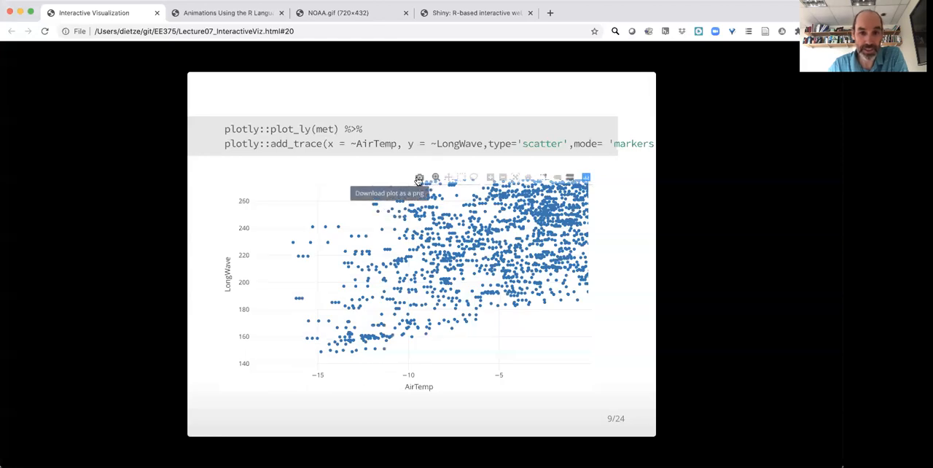
Step: Download the zoomed scatter plot as a PNG and advance to the 'ggplotly' slide
{"action": "left_click", "coordinate": [419, 177]}
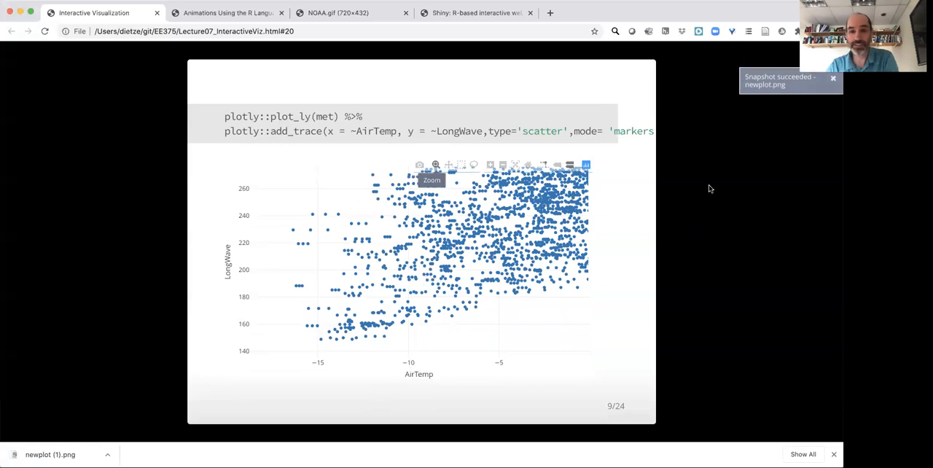
{"action": "mouse_move", "coordinate": [662, 236]}
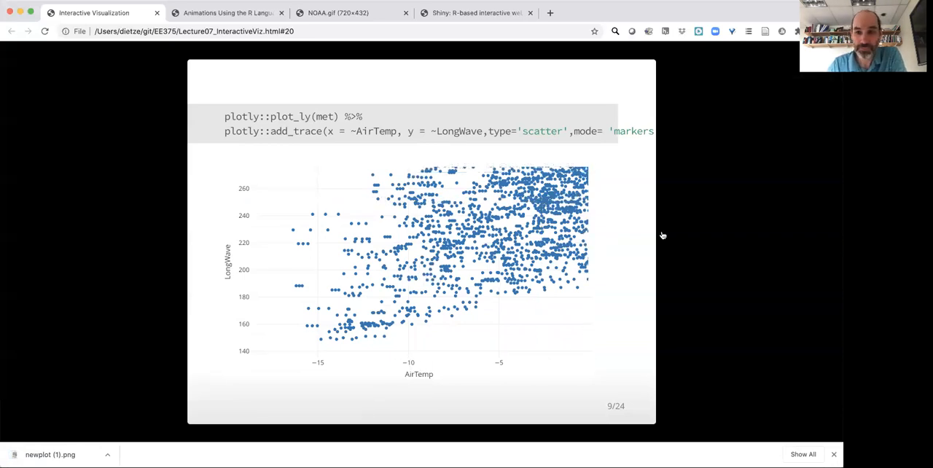
{"action": "key", "text": "Right"}
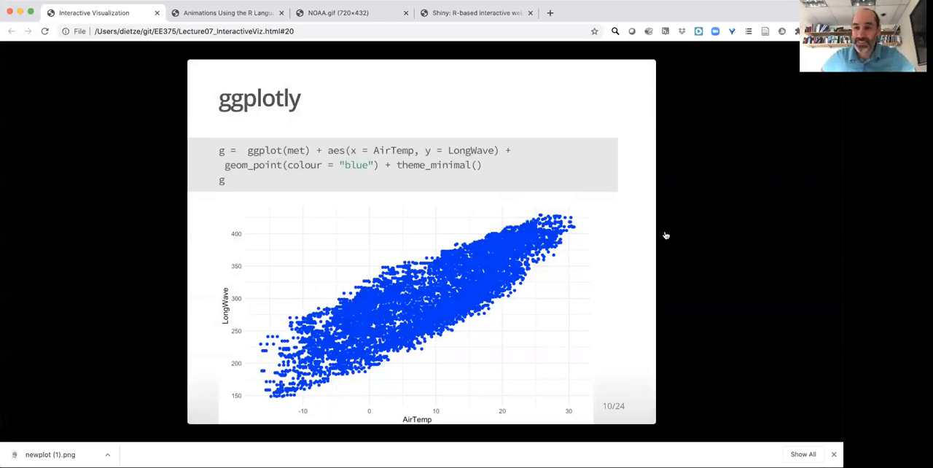
{"action": "mouse_move", "coordinate": [478, 219]}
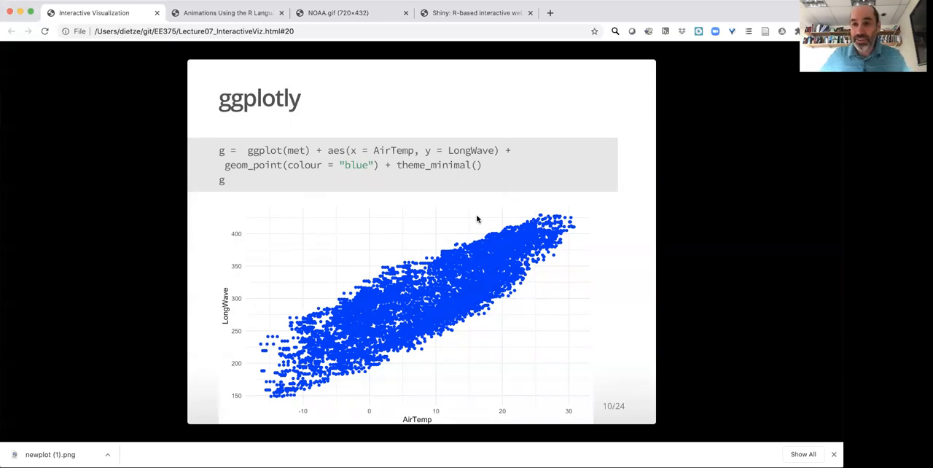
{"action": "mouse_move", "coordinate": [431, 218]}
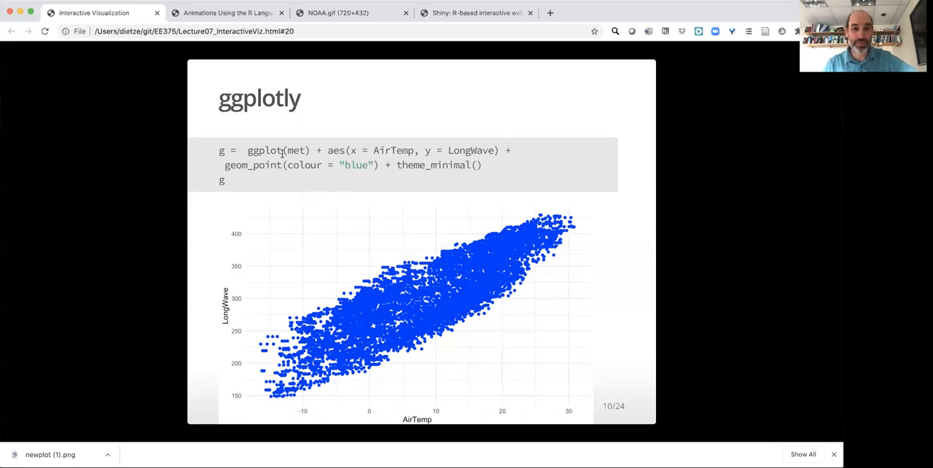
{"action": "mouse_move", "coordinate": [489, 364]}
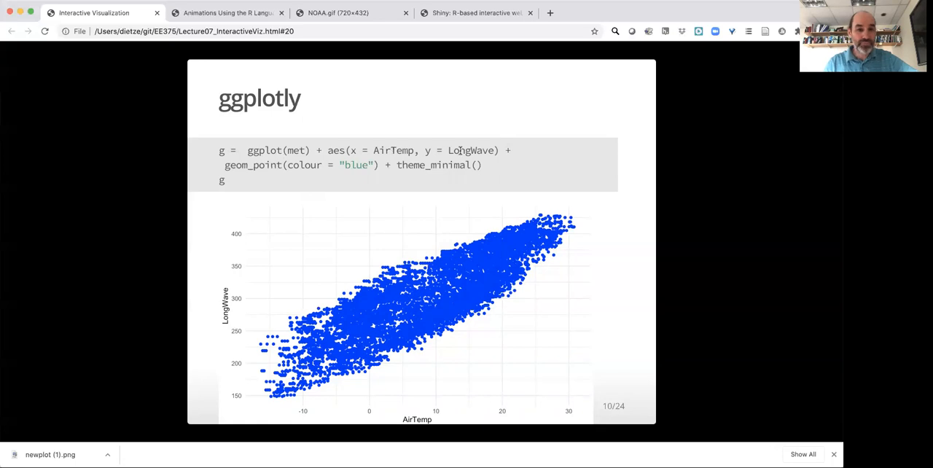
{"action": "mouse_move", "coordinate": [252, 174]}
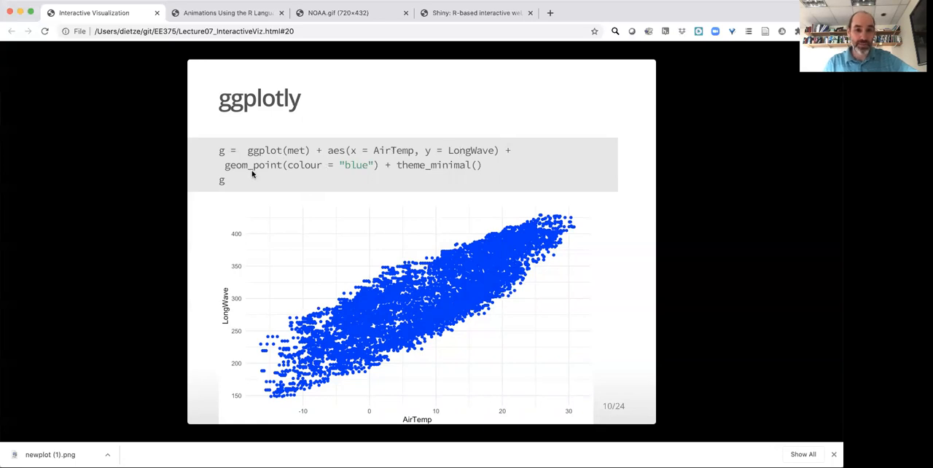
{"action": "mouse_move", "coordinate": [433, 196]}
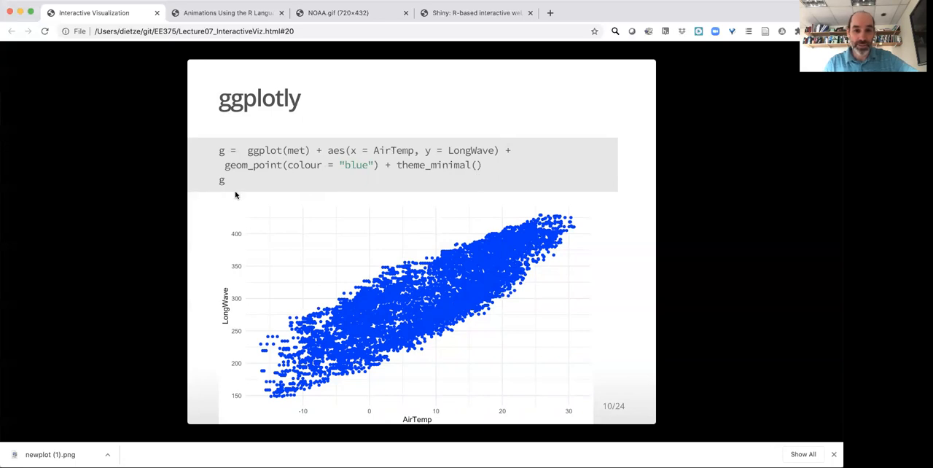
{"action": "mouse_move", "coordinate": [413, 321]}
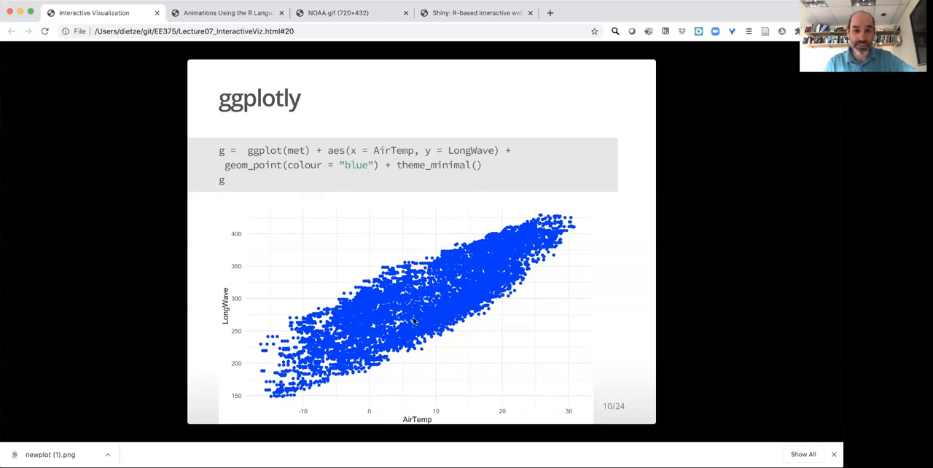
{"action": "mouse_move", "coordinate": [357, 390]}
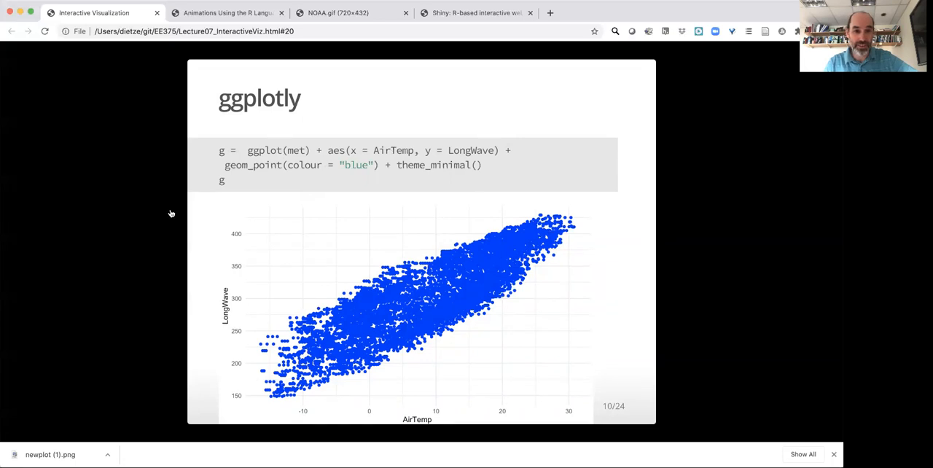
{"action": "mouse_move", "coordinate": [666, 244]}
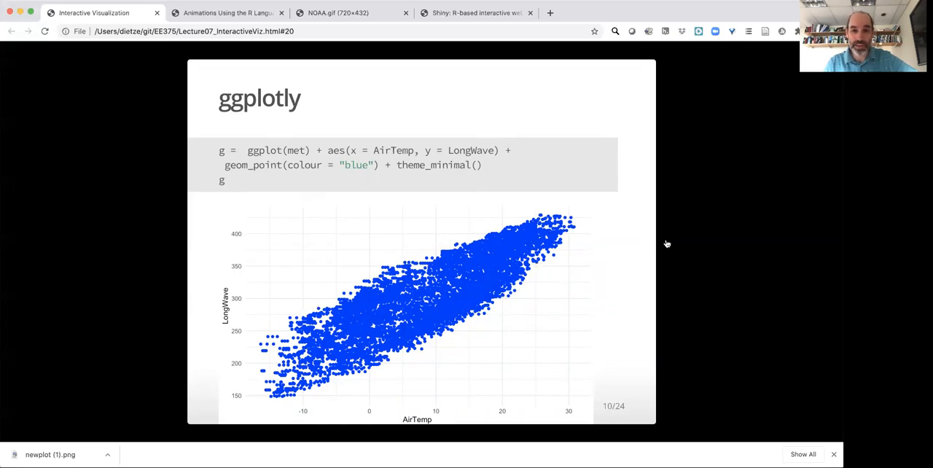
Step: Advance to slide 12, the interactive hexbin plot of LongWave versus AirTemp
{"action": "key", "text": "right"}
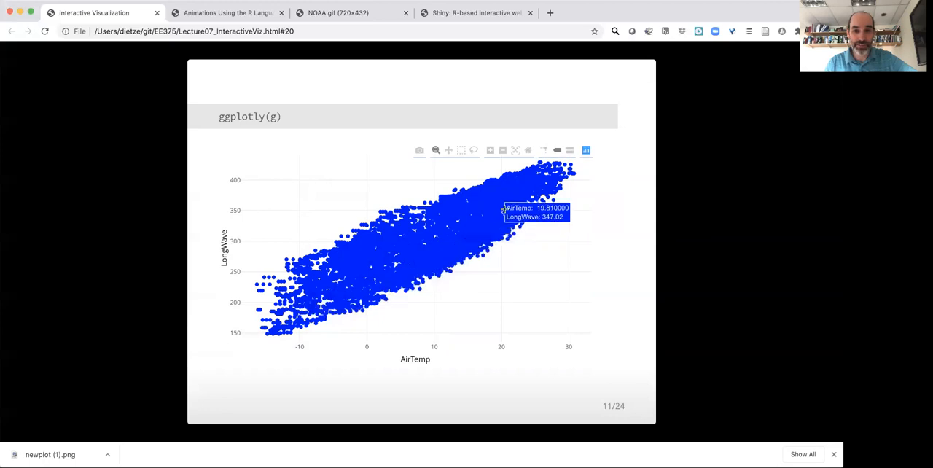
{"action": "mouse_move", "coordinate": [317, 295]}
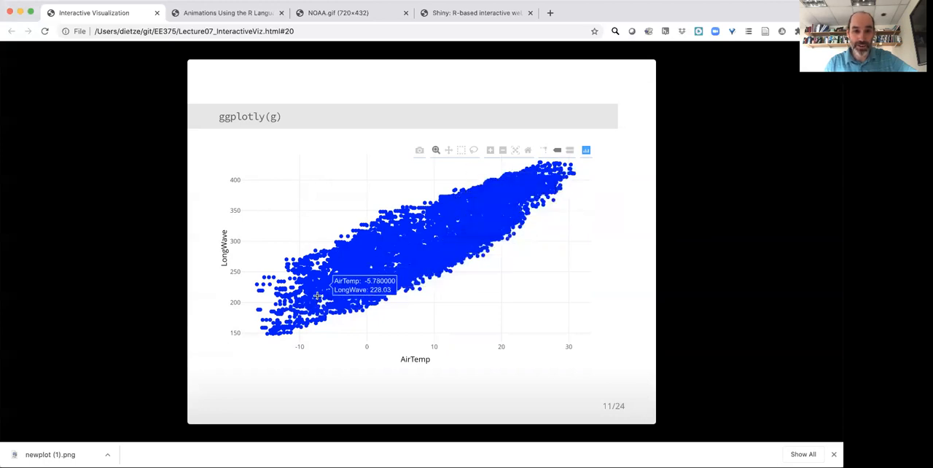
{"action": "mouse_move", "coordinate": [497, 224]}
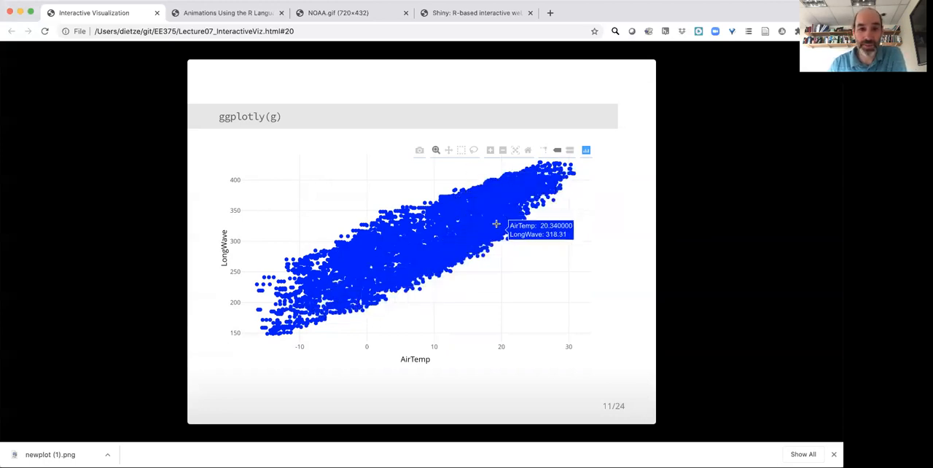
{"action": "mouse_move", "coordinate": [303, 129]}
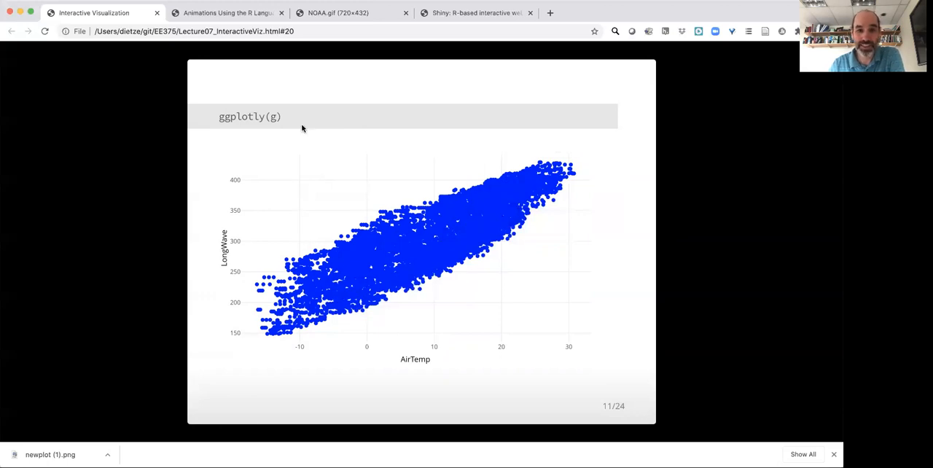
{"action": "mouse_move", "coordinate": [276, 129]}
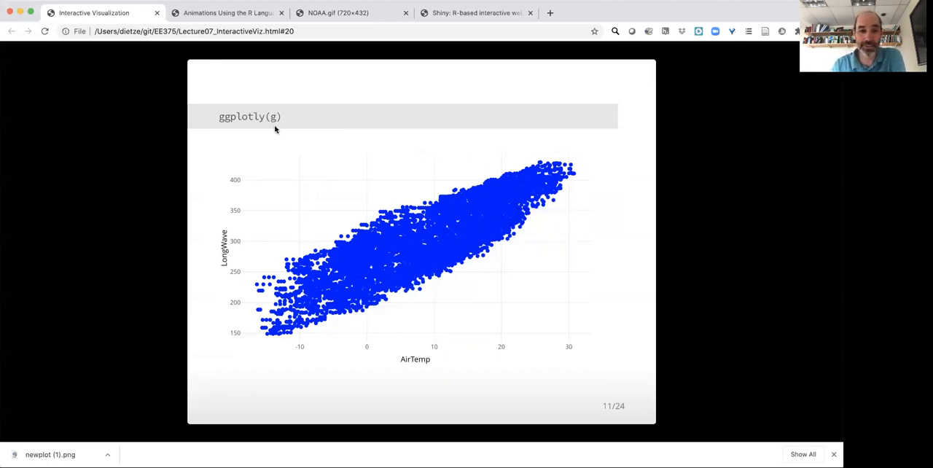
{"action": "mouse_move", "coordinate": [576, 232]}
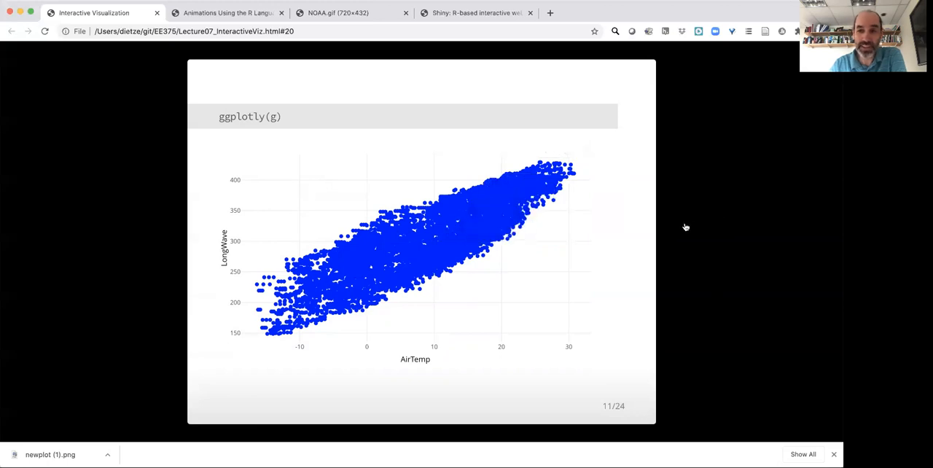
{"action": "mouse_move", "coordinate": [682, 227]}
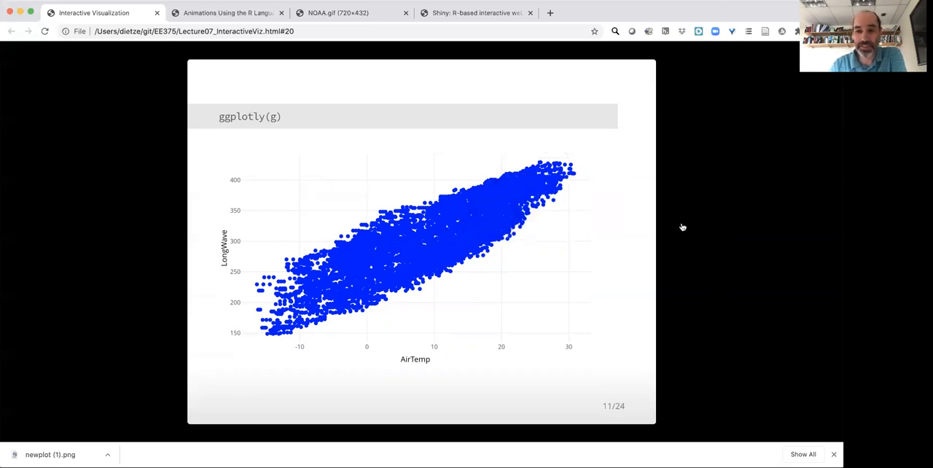
{"action": "mouse_move", "coordinate": [671, 225]}
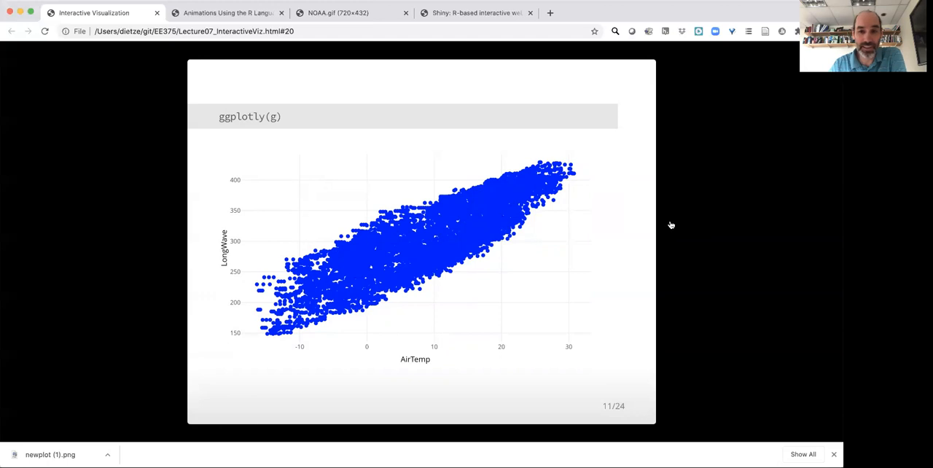
{"action": "key", "text": "right"}
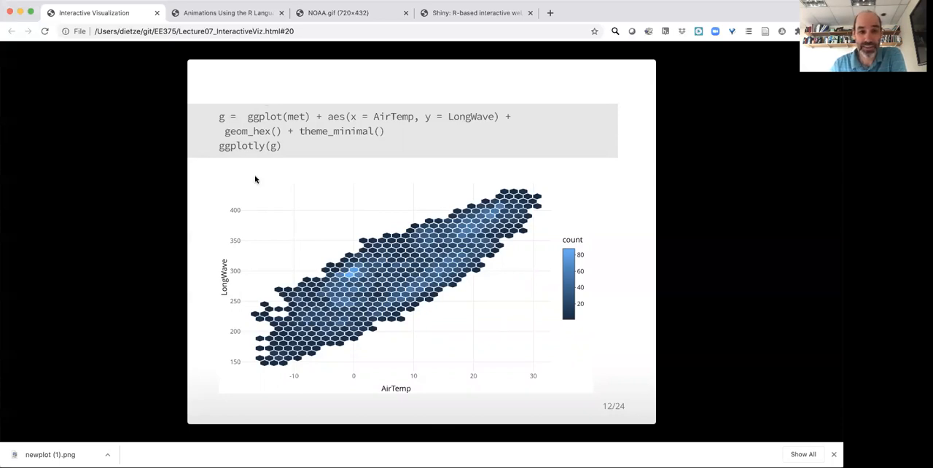
{"action": "mouse_move", "coordinate": [343, 281]}
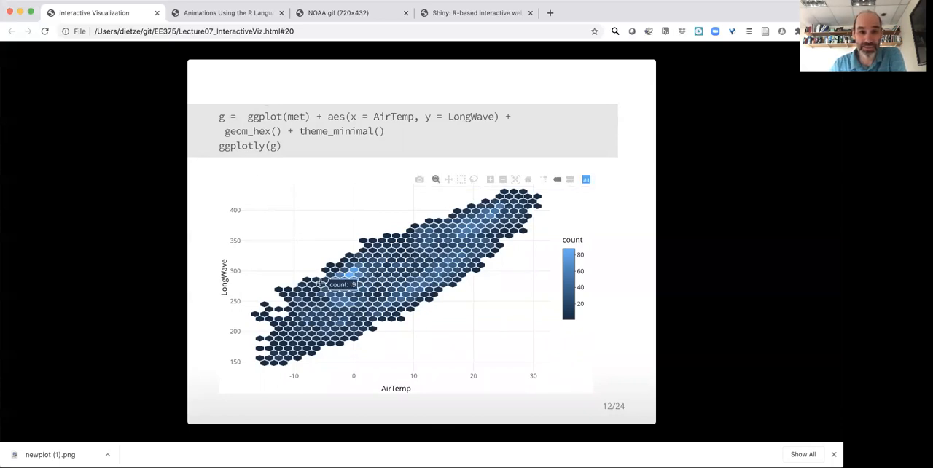
{"action": "mouse_move", "coordinate": [496, 227]}
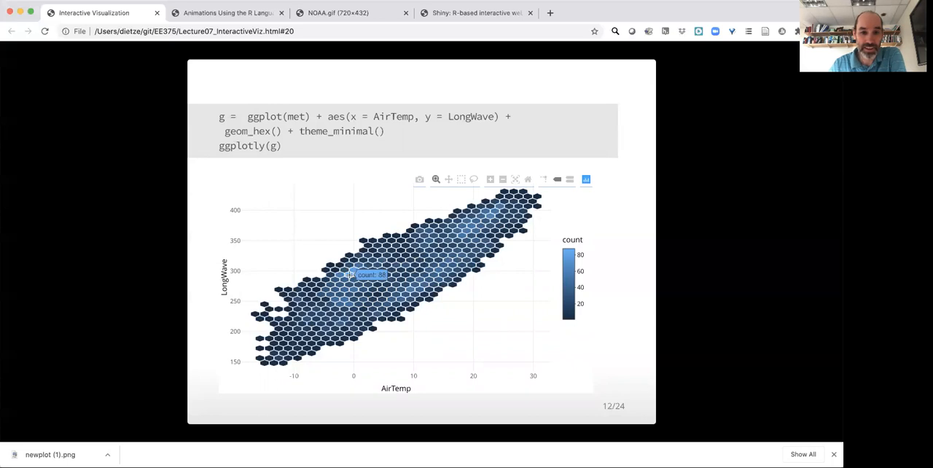
{"action": "mouse_move", "coordinate": [354, 284]}
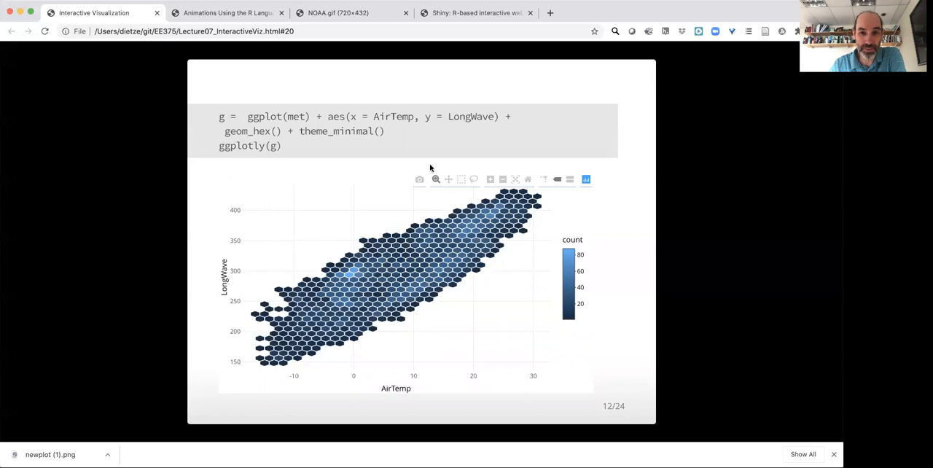
{"action": "mouse_move", "coordinate": [318, 239]}
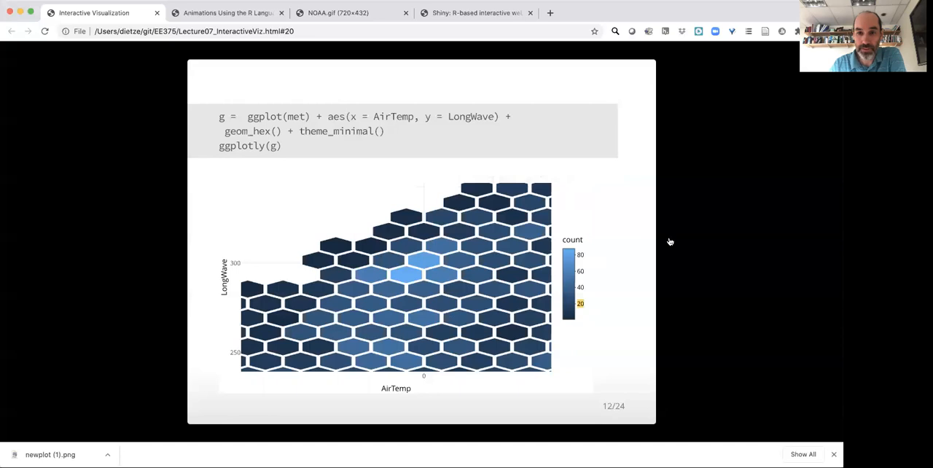
Step: Advance to slide 13, 'Additional resources', listing plotly, htmlwidgets, flexdashboard and crosstalk
{"action": "key", "text": "right"}
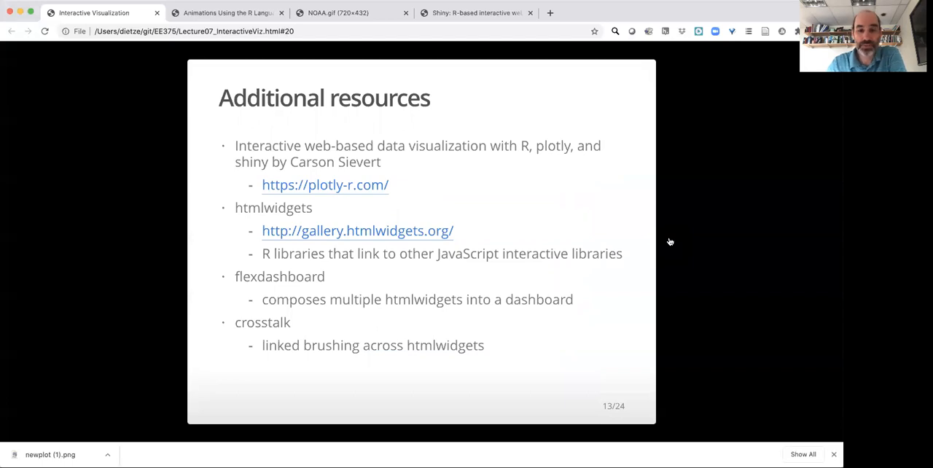
{"action": "mouse_move", "coordinate": [314, 180]}
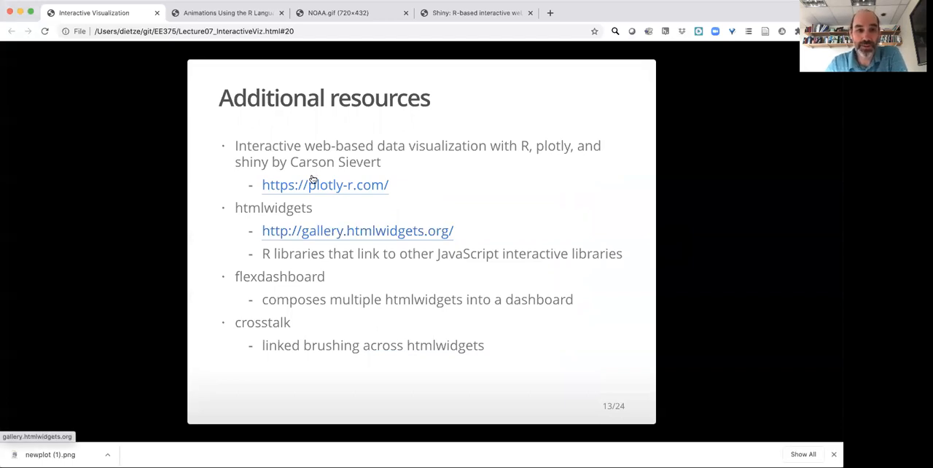
{"action": "mouse_move", "coordinate": [404, 189]}
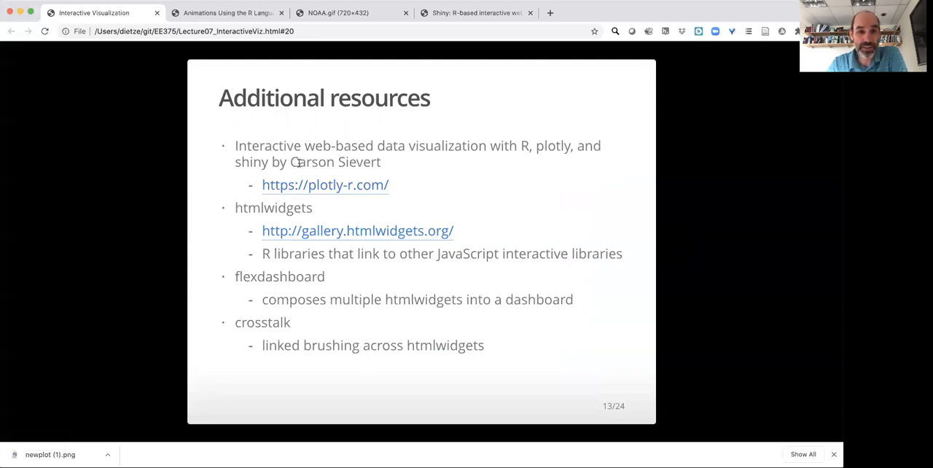
{"action": "mouse_move", "coordinate": [347, 143]}
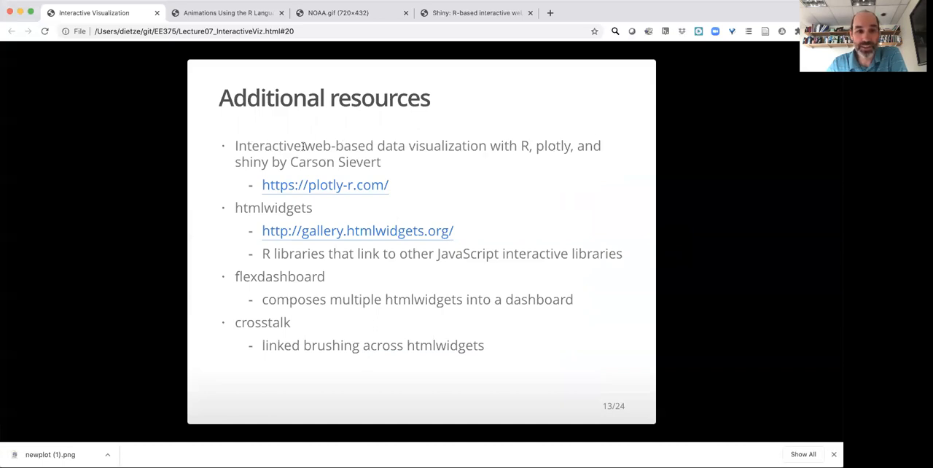
{"action": "mouse_move", "coordinate": [357, 231]}
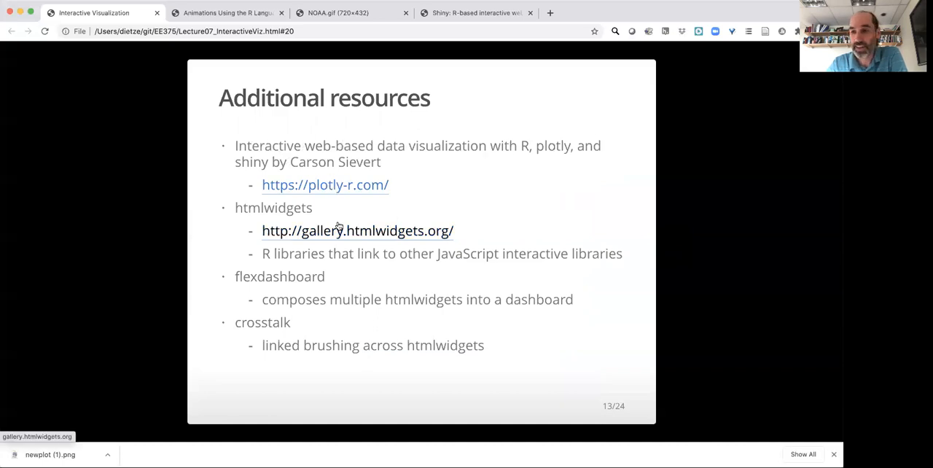
{"action": "mouse_move", "coordinate": [324, 184]}
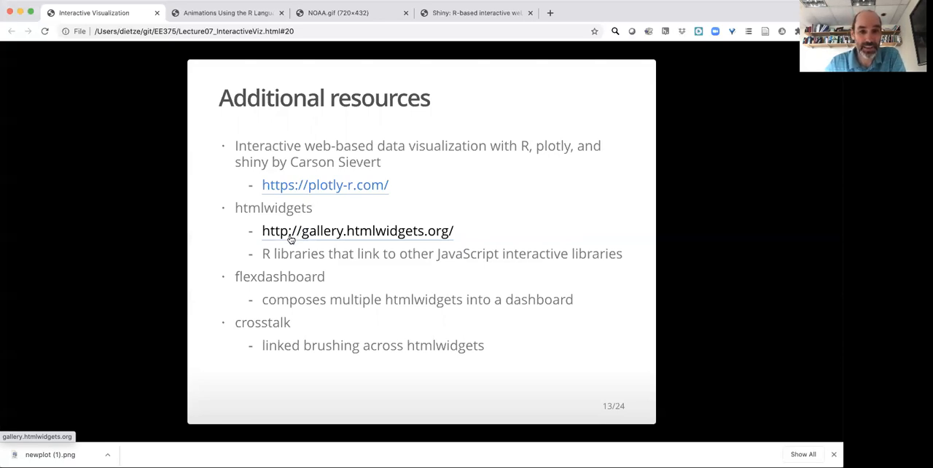
{"action": "mouse_move", "coordinate": [327, 239]}
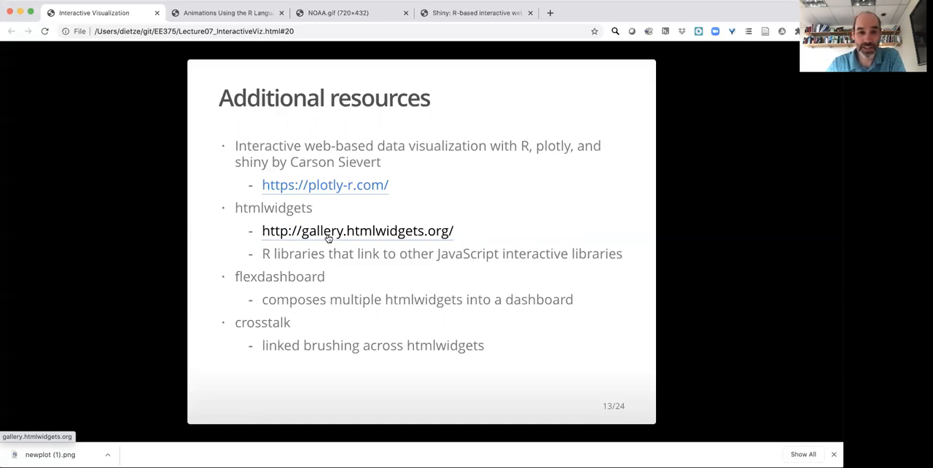
{"action": "left_click", "coordinate": [358, 230]}
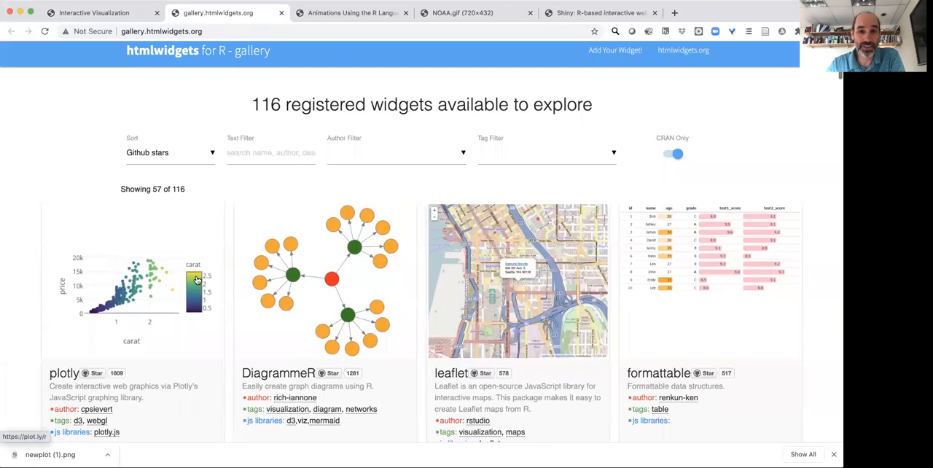
Step: Scroll through the htmlwidgets gallery cards, then return to the Interactive Visualization tab
{"action": "scroll", "scroll_direction": "down", "scroll_amount": 3}
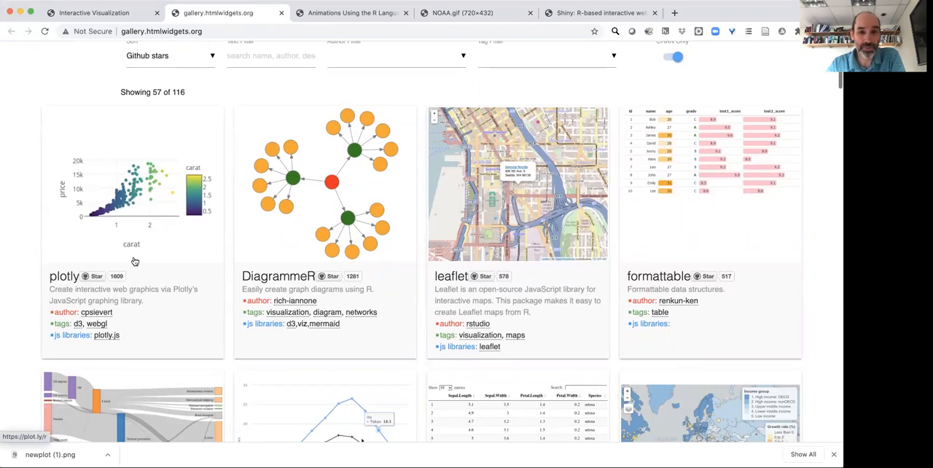
{"action": "mouse_move", "coordinate": [317, 299]}
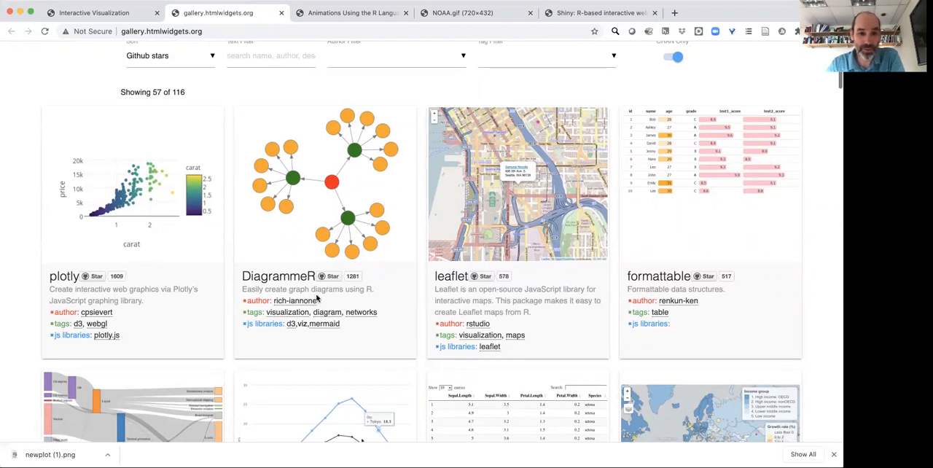
{"action": "mouse_move", "coordinate": [495, 183]}
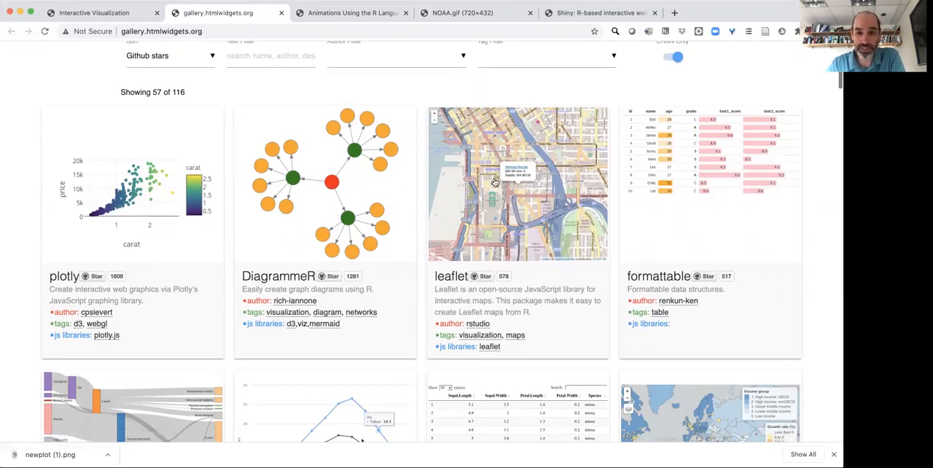
{"action": "scroll", "scroll_direction": "down", "scroll_amount": 3}
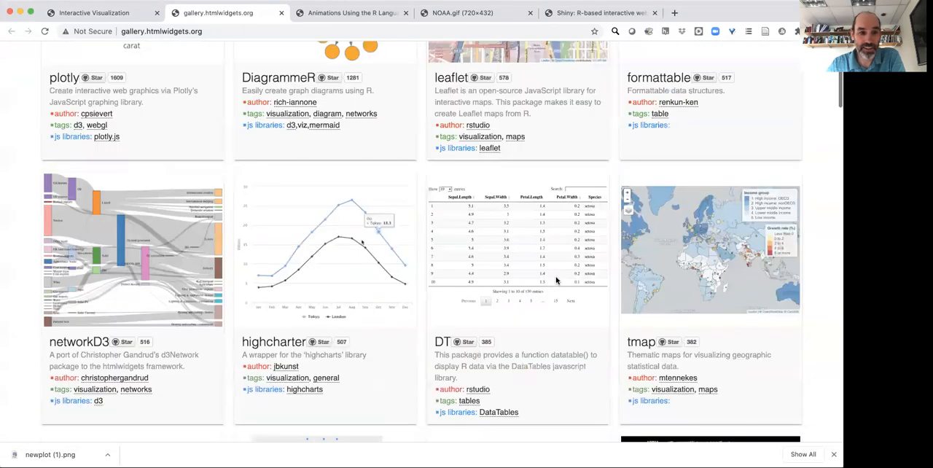
{"action": "scroll", "scroll_direction": "down", "scroll_amount": 3}
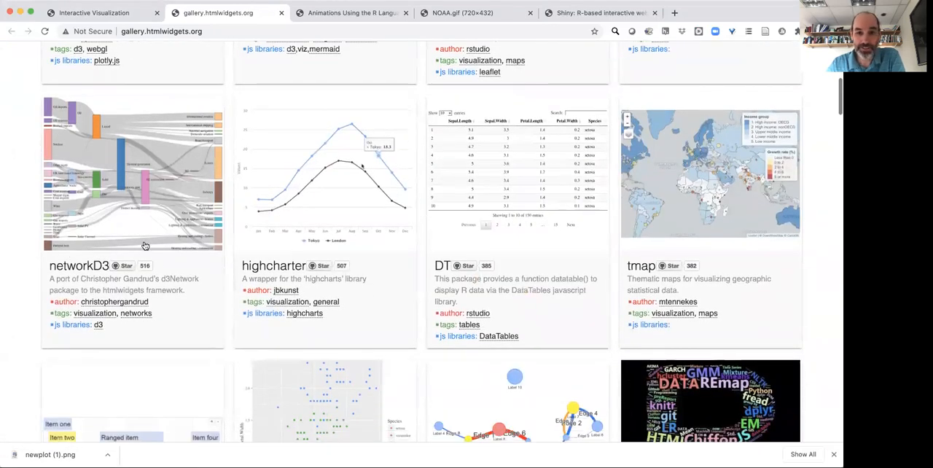
{"action": "mouse_move", "coordinate": [119, 163]}
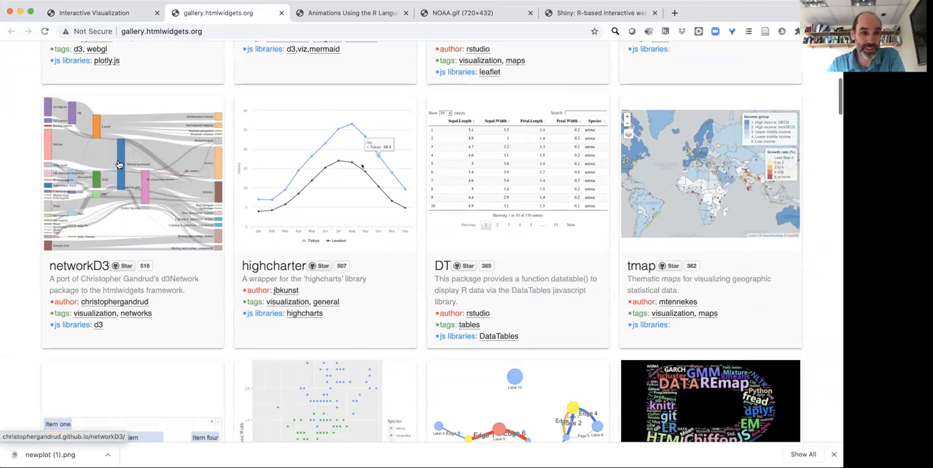
{"action": "scroll", "scroll_direction": "down", "scroll_amount": 3}
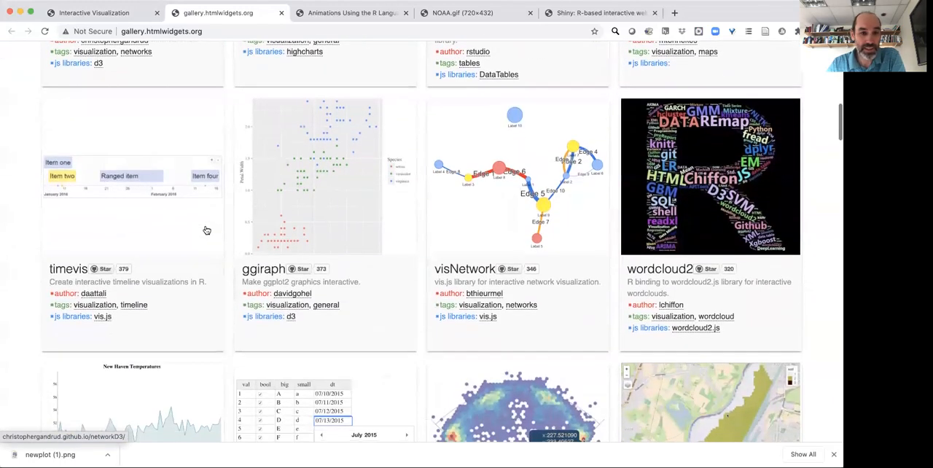
{"action": "scroll", "scroll_direction": "down", "scroll_amount": 3}
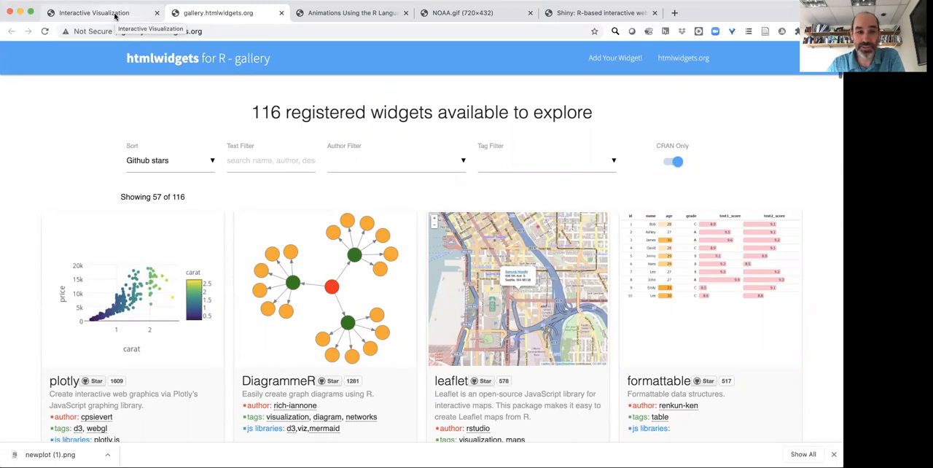
{"action": "left_click", "coordinate": [93, 12]}
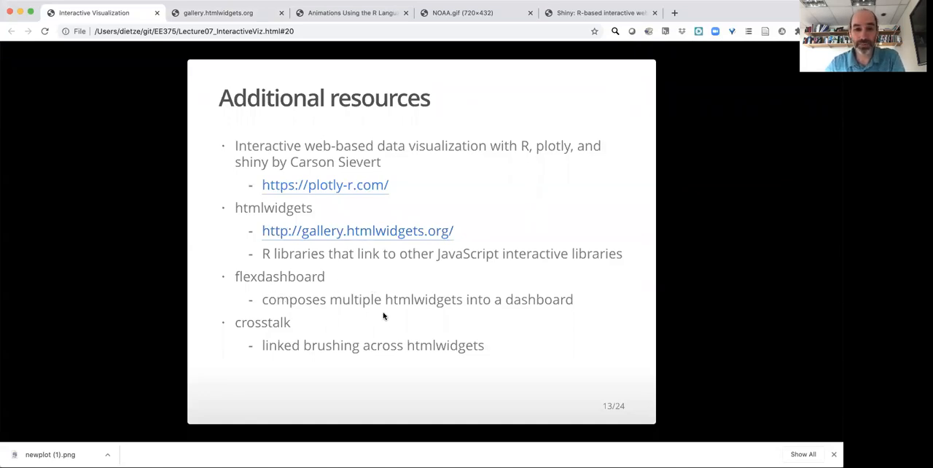
{"action": "mouse_move", "coordinate": [401, 313]}
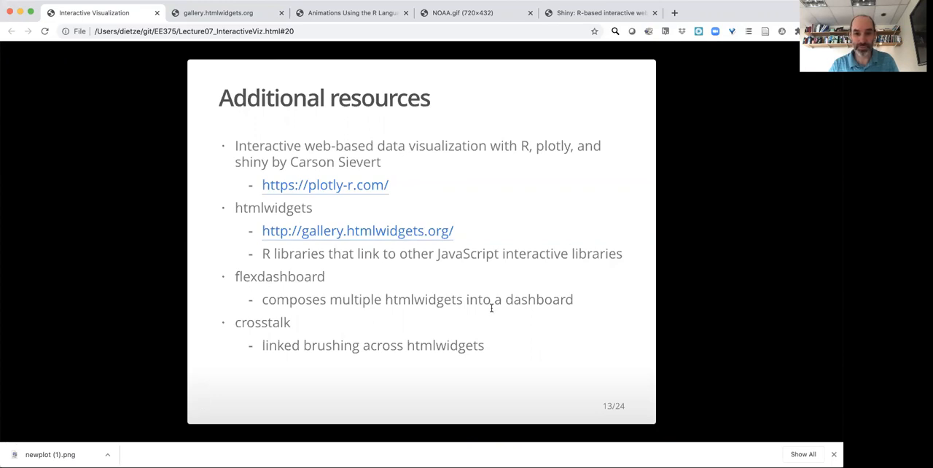
{"action": "mouse_move", "coordinate": [696, 233]}
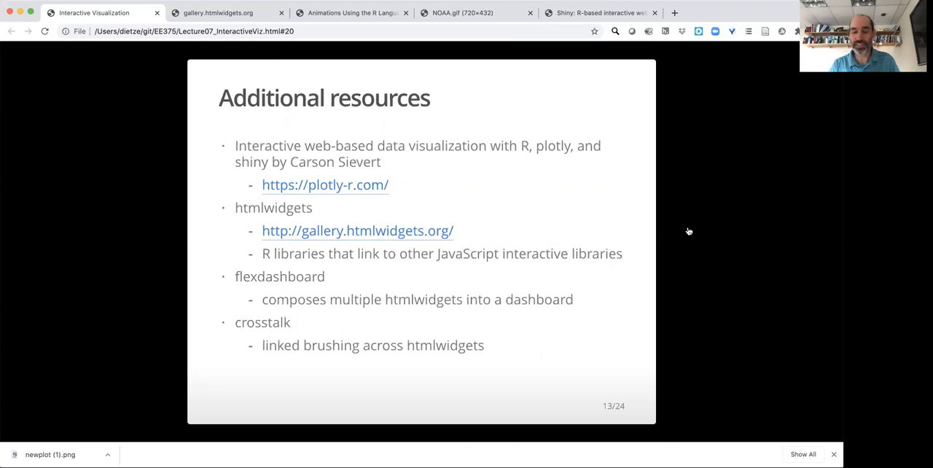
{"action": "mouse_move", "coordinate": [684, 227]}
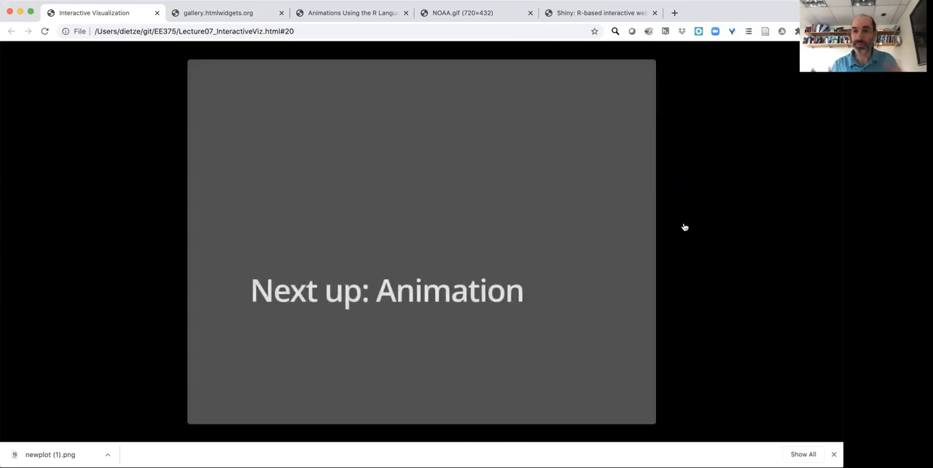
{"action": "mouse_move", "coordinate": [671, 57]}
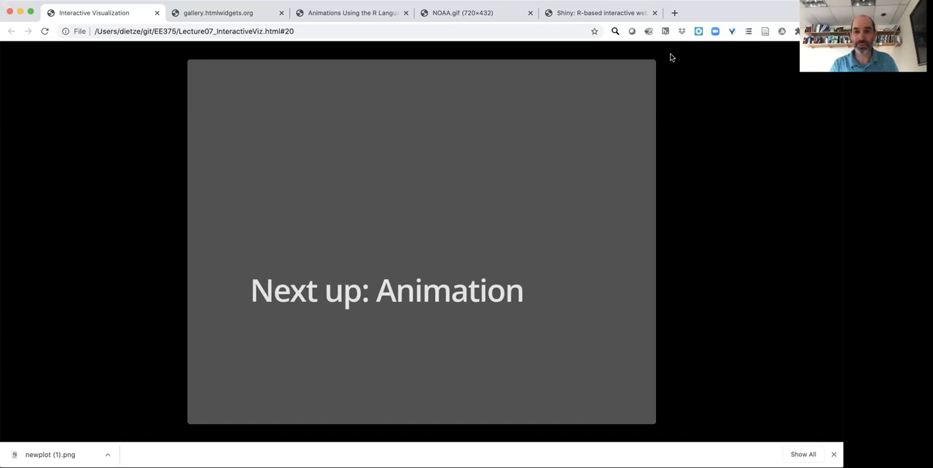